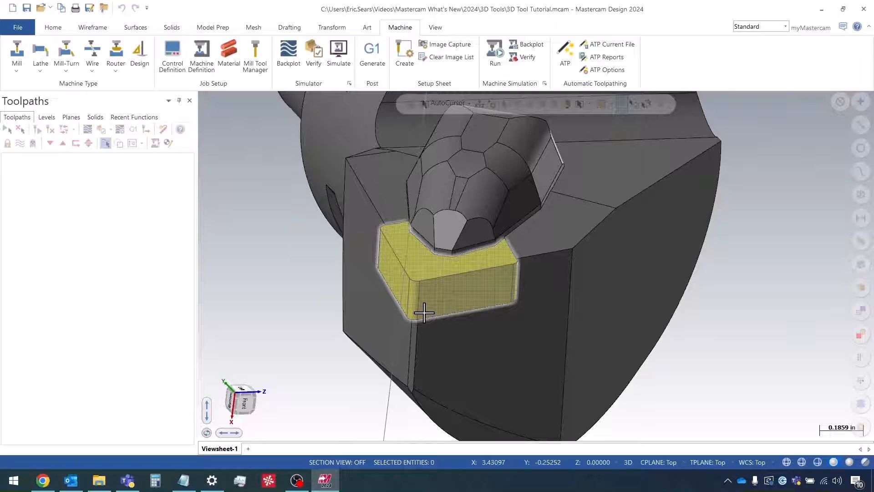
{"action": "mouse_move", "coordinate": [428, 306]}
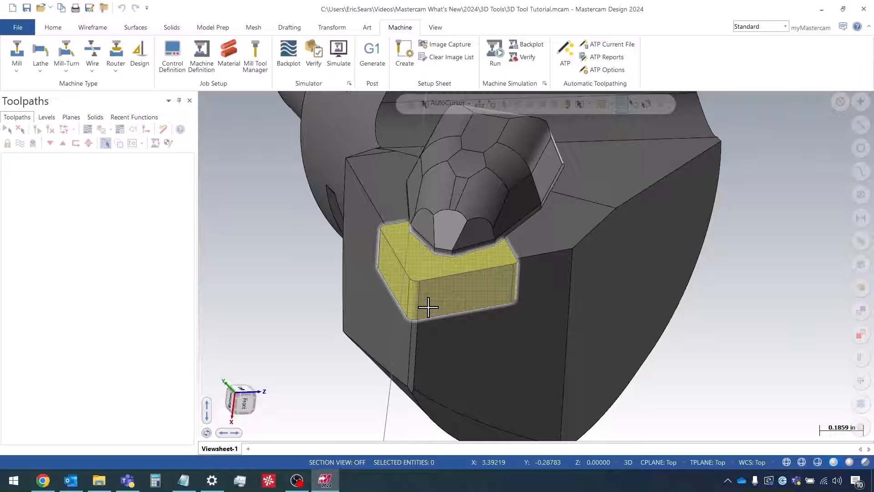
{"action": "mouse_move", "coordinate": [483, 281]}
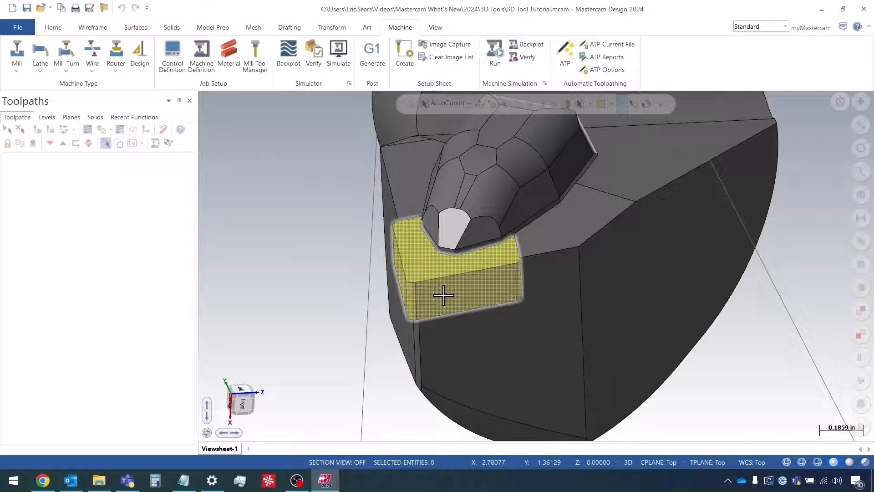
{"action": "mouse_move", "coordinate": [418, 301]}
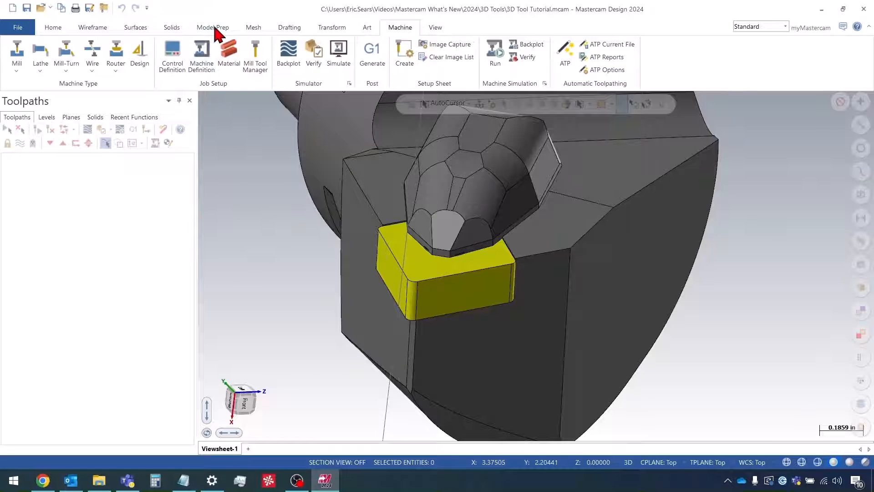
- Remove the fillets from the yellow insert's faces via Model Prep > Remove Fillets
{"action": "left_click", "coordinate": [212, 27]}
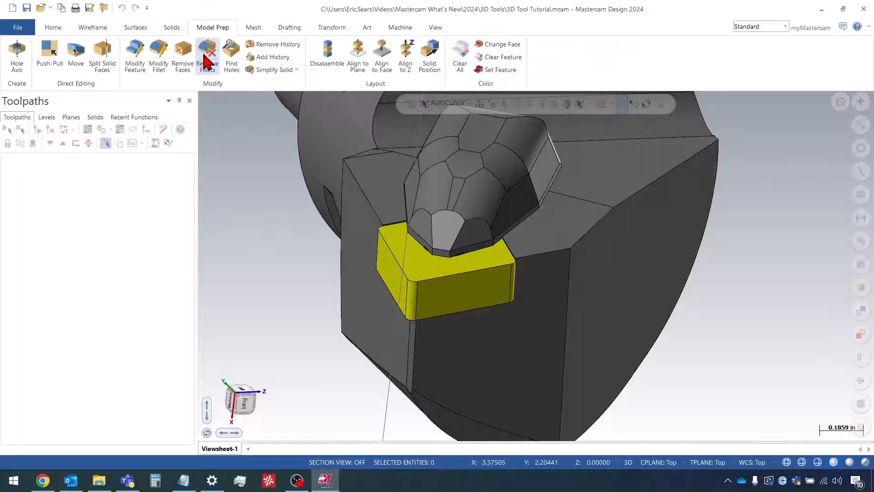
{"action": "left_click", "coordinate": [206, 55]}
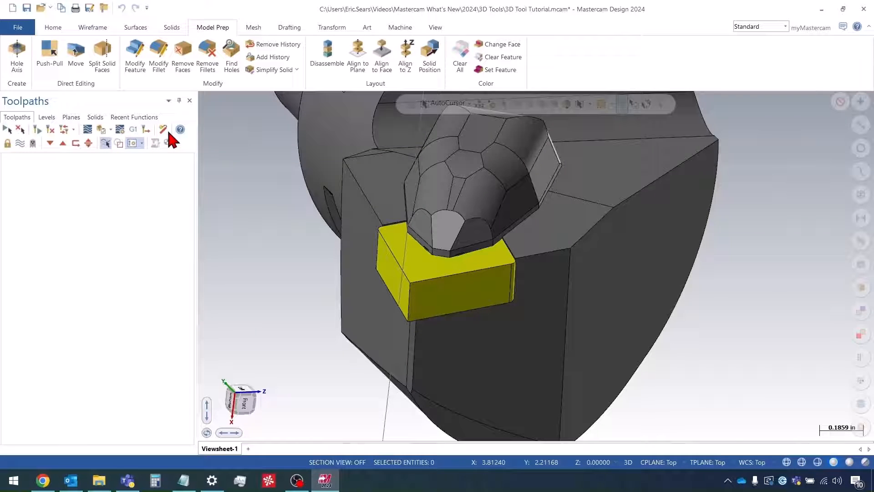
{"action": "left_click", "coordinate": [423, 312]}
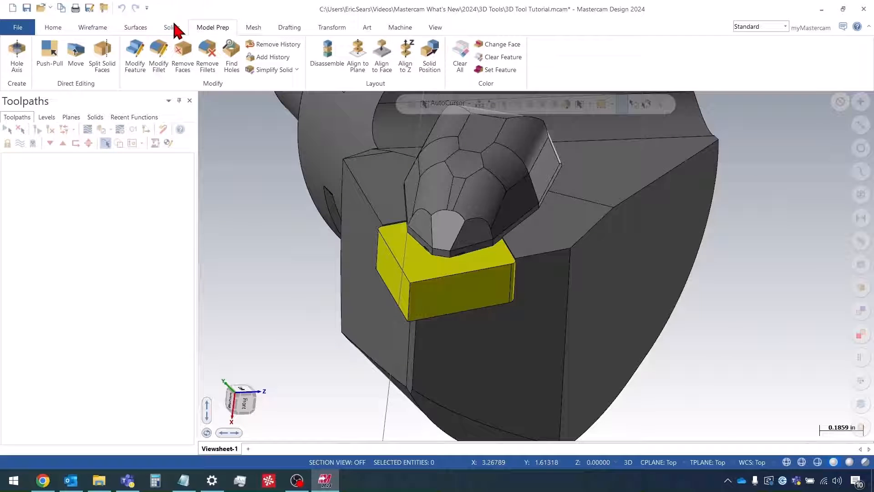
- Add a constant-radius fillet of .8 to the insert's corner edge
{"action": "left_click", "coordinate": [171, 27]}
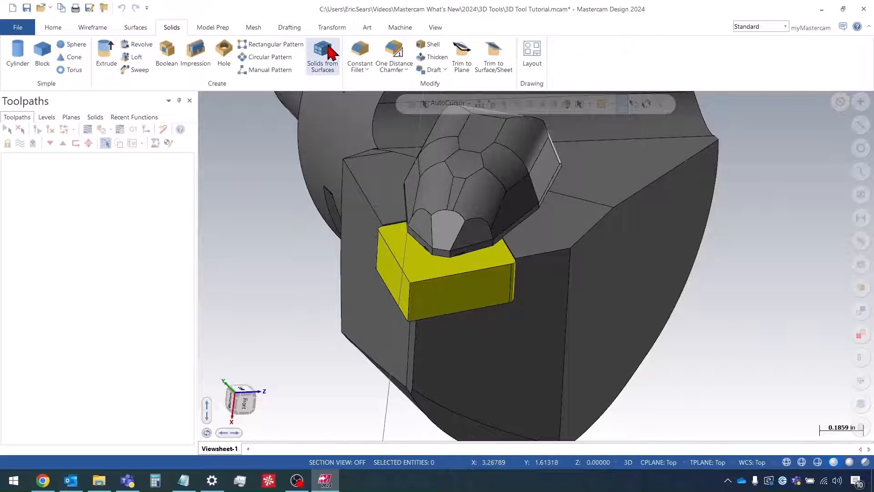
{"action": "left_click", "coordinate": [359, 55]}
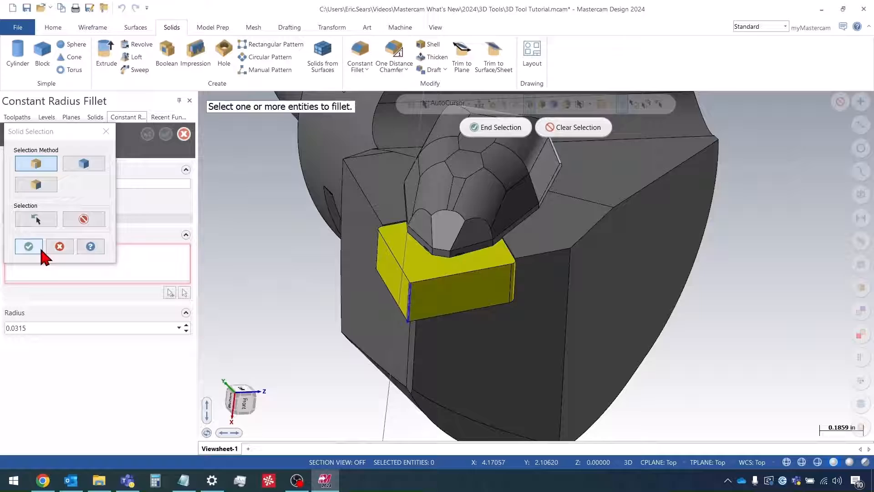
{"action": "left_click", "coordinate": [28, 245]}
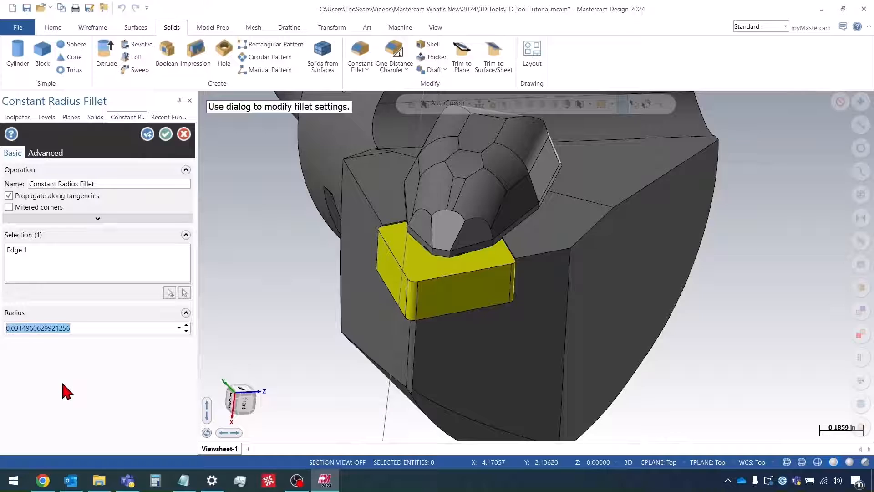
{"action": "type", "text": ".8"}
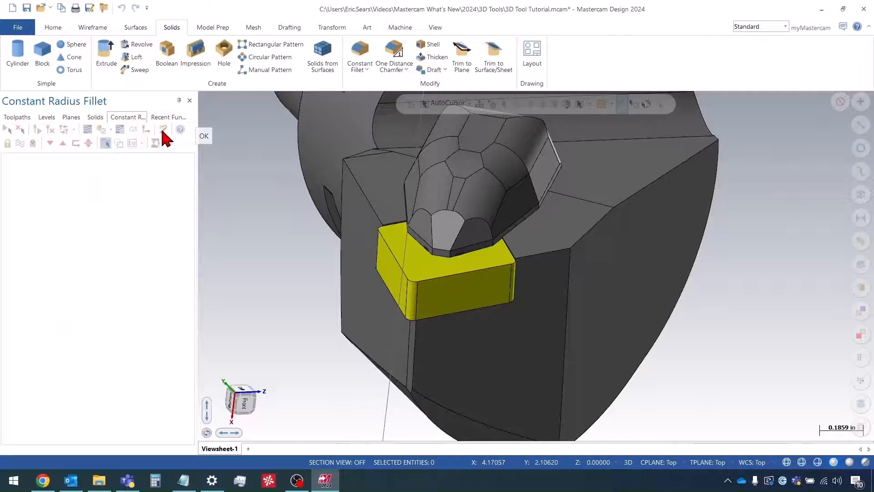
{"action": "left_click", "coordinate": [204, 136]}
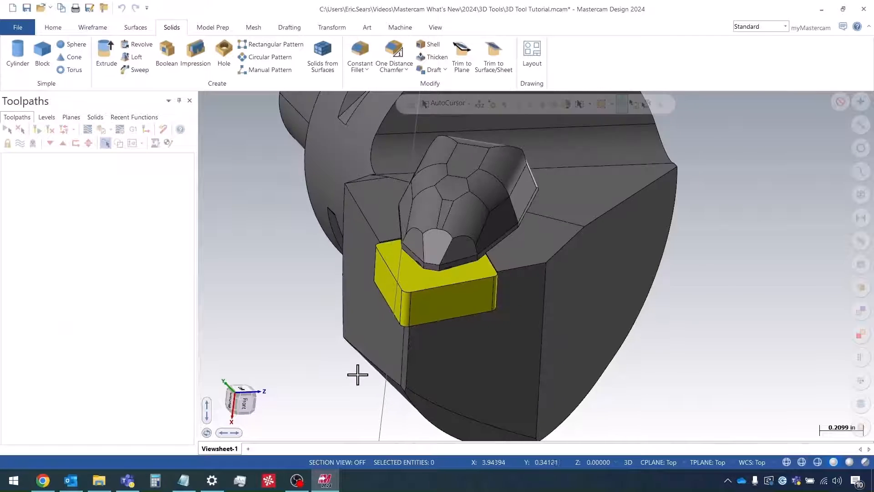
- Zoom out to see the whole tool assembly and switch to the Machine commands
{"action": "scroll", "scroll_direction": "down", "scroll_amount": 3}
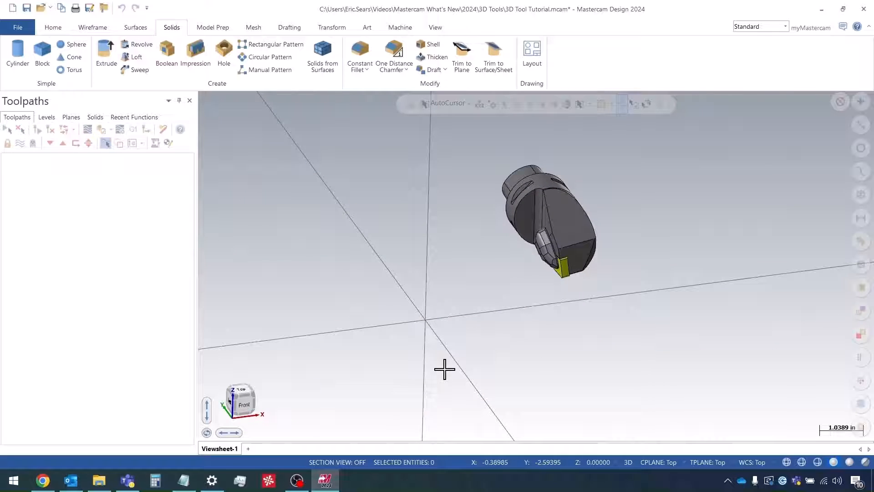
{"action": "mouse_move", "coordinate": [445, 366]}
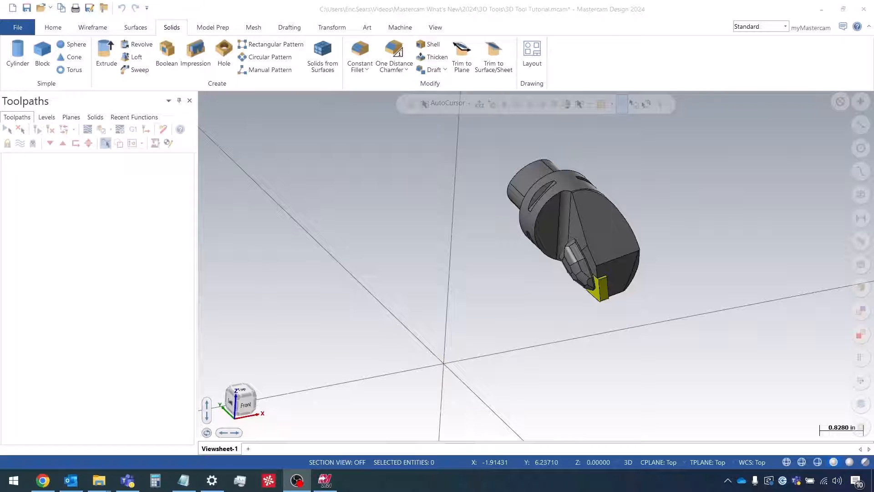
{"action": "mouse_move", "coordinate": [441, 34]}
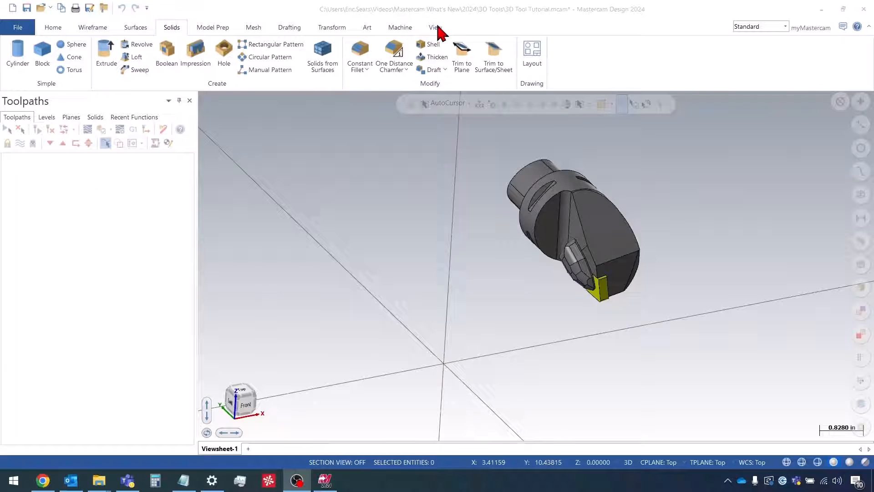
{"action": "left_click", "coordinate": [399, 27]}
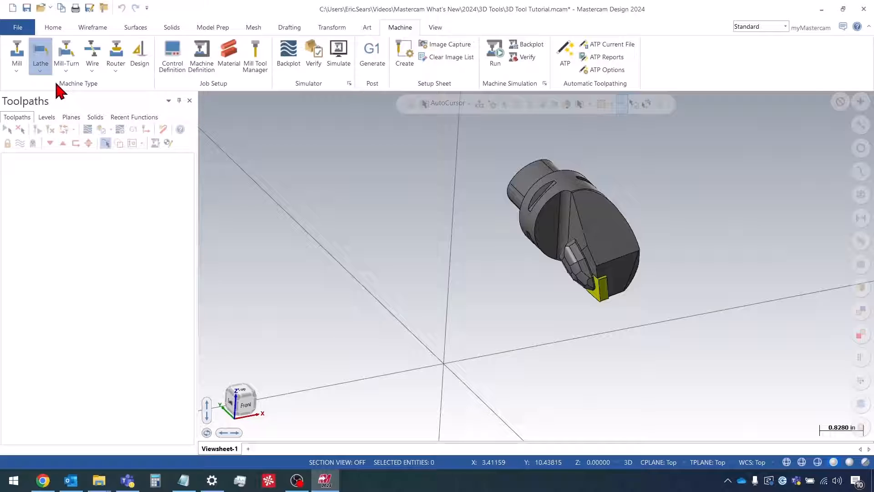
- Create a Lathe machine group and a new tool library named Tutorial in the Lathe Tool Manager
{"action": "left_click", "coordinate": [39, 52]}
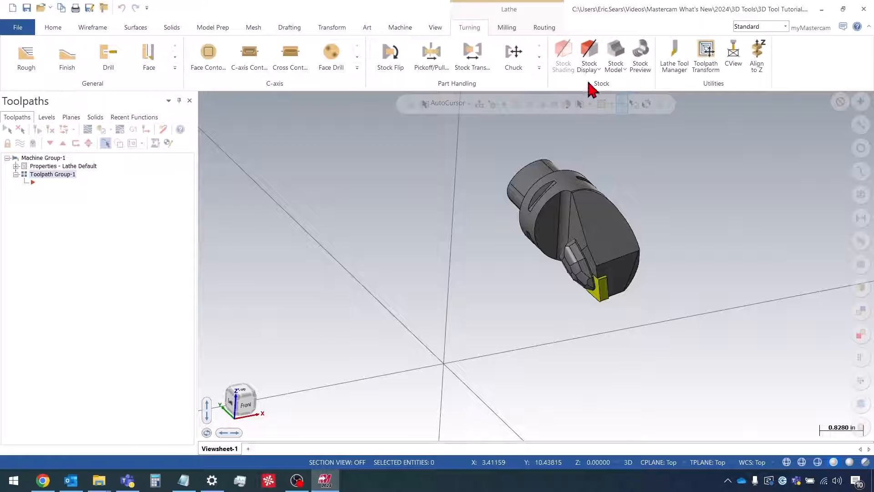
{"action": "mouse_move", "coordinate": [673, 55]}
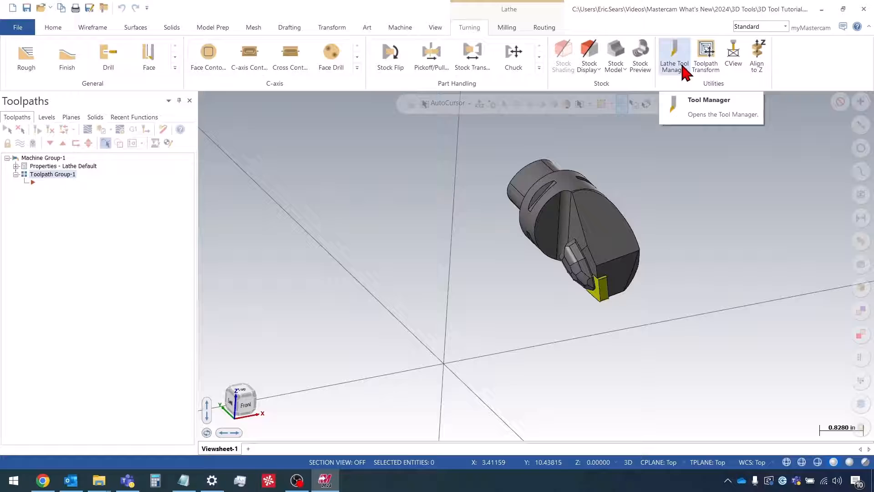
{"action": "left_click", "coordinate": [673, 56]}
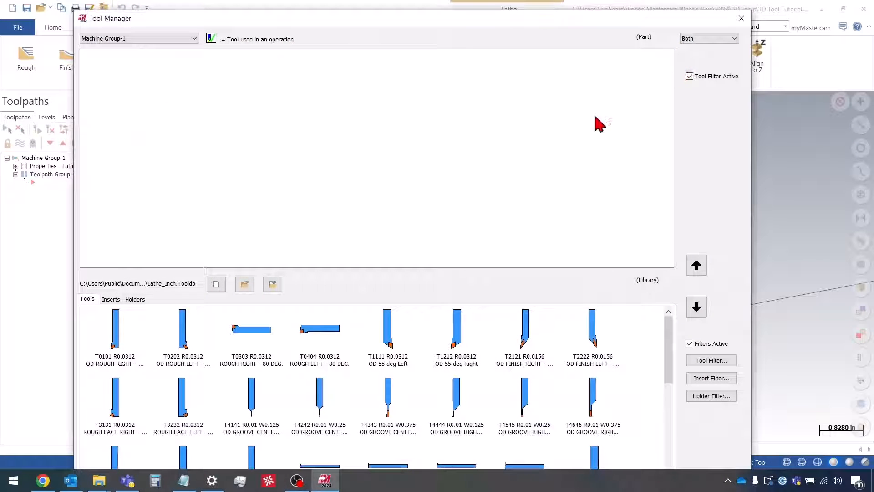
{"action": "mouse_move", "coordinate": [239, 391]}
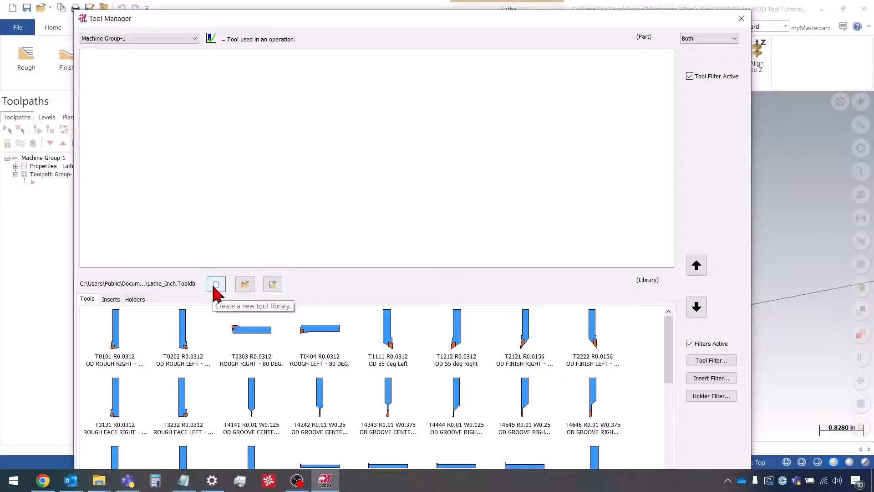
{"action": "left_click", "coordinate": [216, 284]}
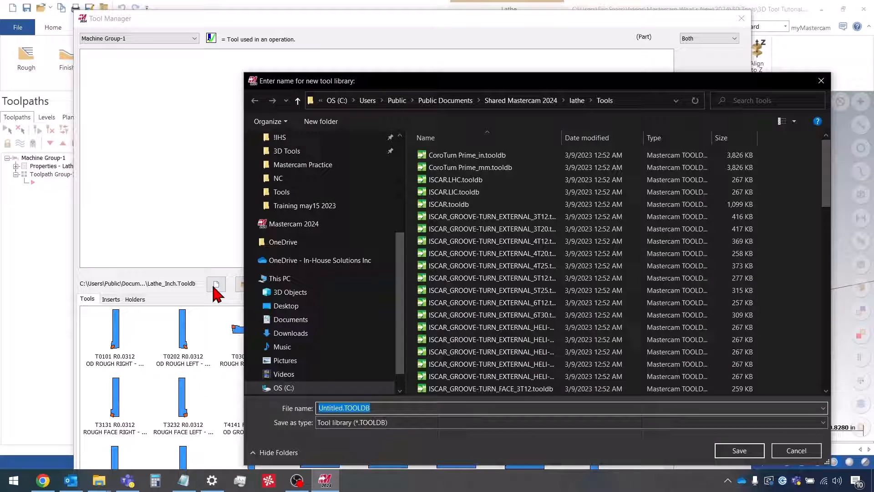
{"action": "type", "text": "Tutori"}
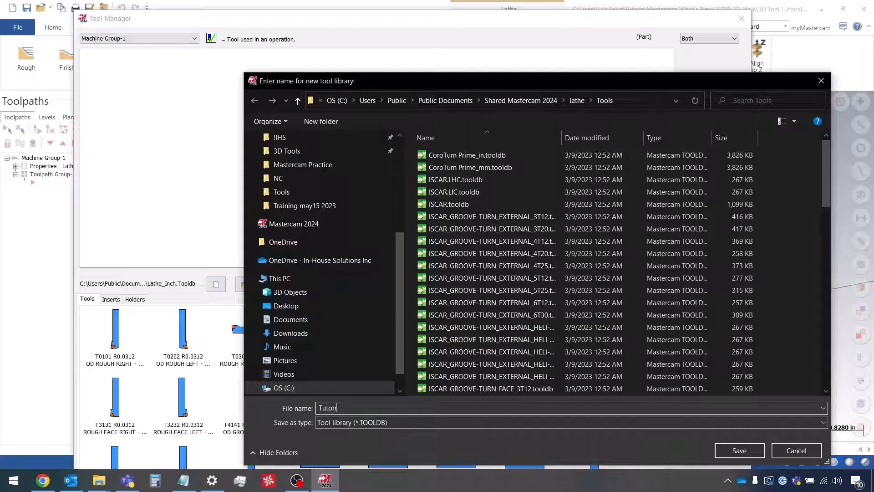
{"action": "left_click", "coordinate": [739, 450]}
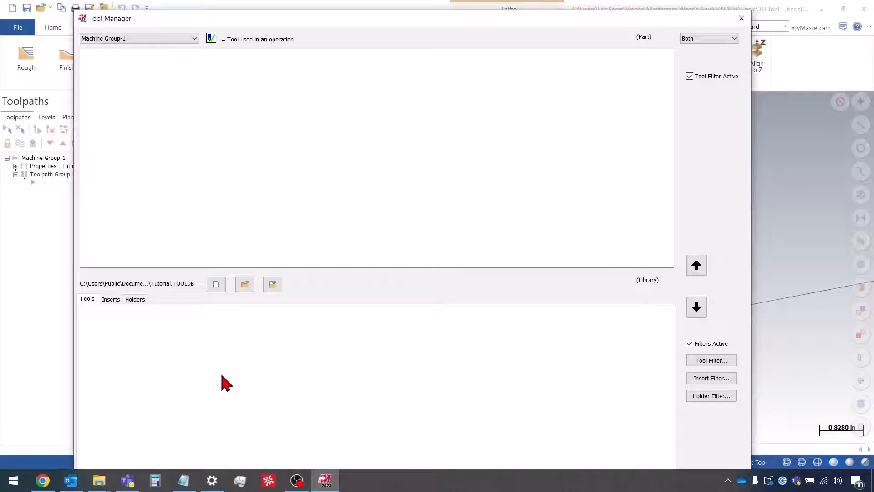
{"action": "mouse_move", "coordinate": [168, 121]}
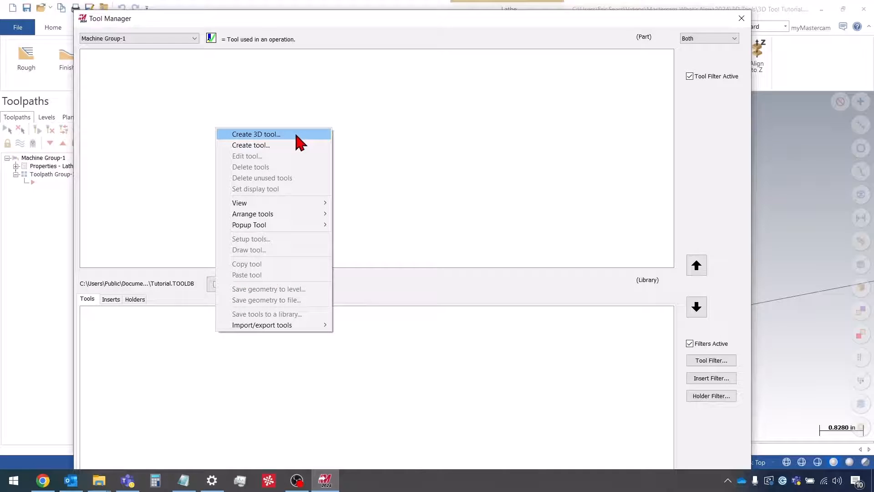
- Create a new general turning 3D tool named OD Rough and edit its tool number
{"action": "left_click", "coordinate": [254, 134]}
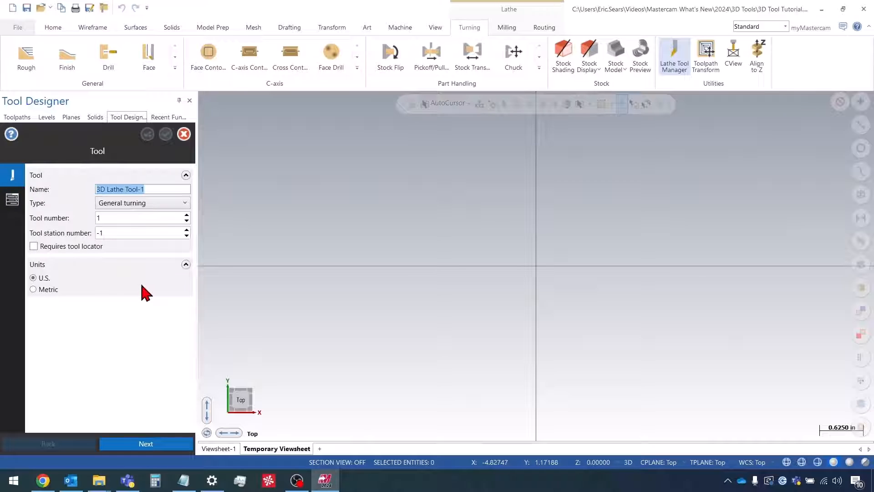
{"action": "type", "text": "OD Rough"}
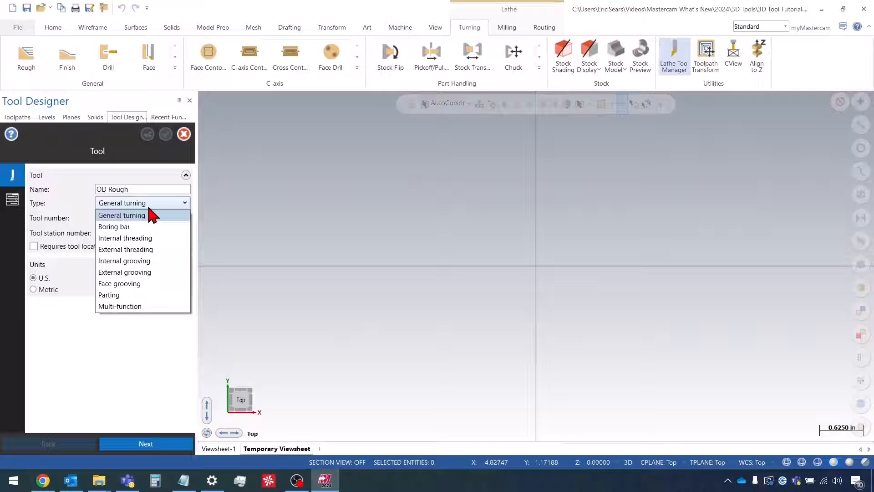
{"action": "mouse_move", "coordinate": [139, 249]}
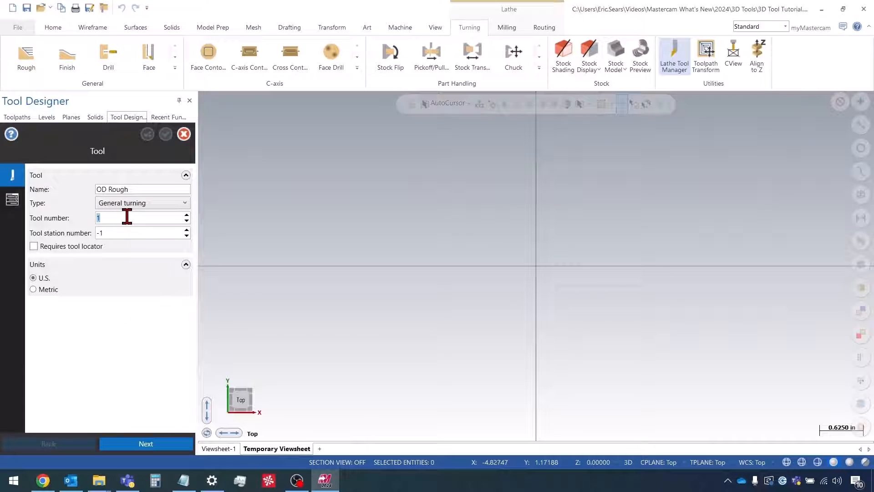
{"action": "left_click", "coordinate": [142, 232]}
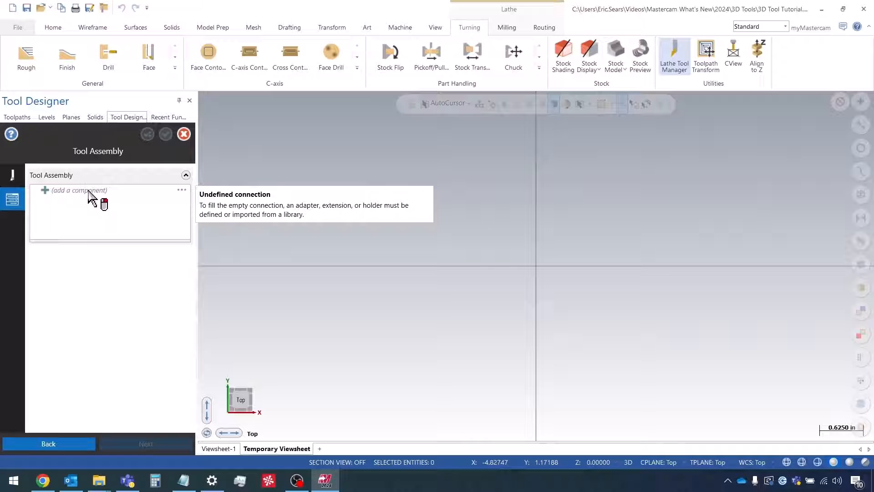
- Define a new Holder component using the NOCUT <2> solid as its model
{"action": "left_click", "coordinate": [79, 191]}
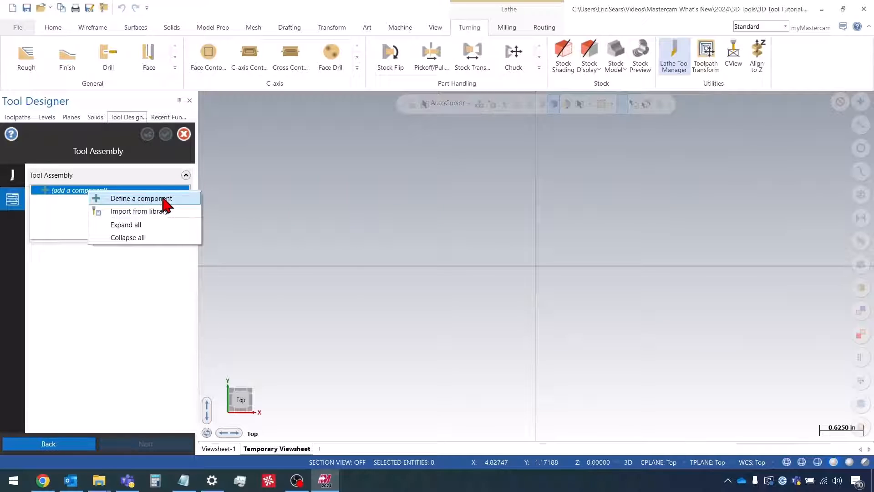
{"action": "left_click", "coordinate": [137, 199]}
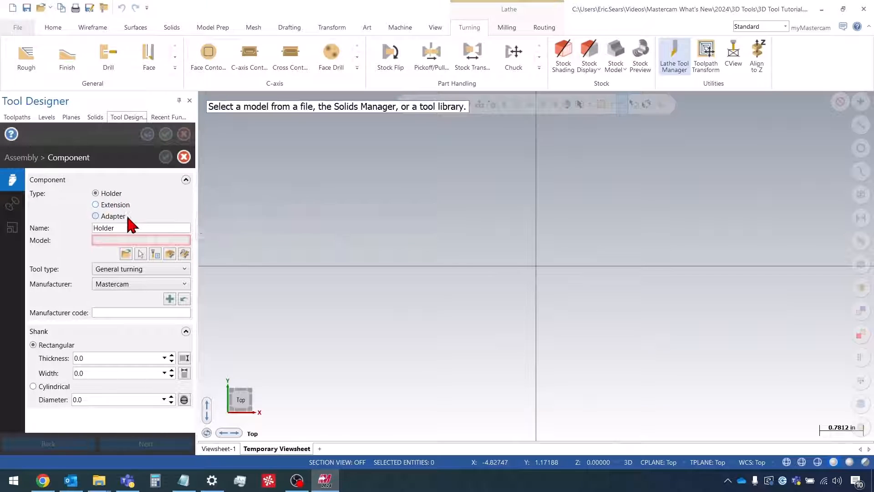
{"action": "mouse_move", "coordinate": [96, 216]}
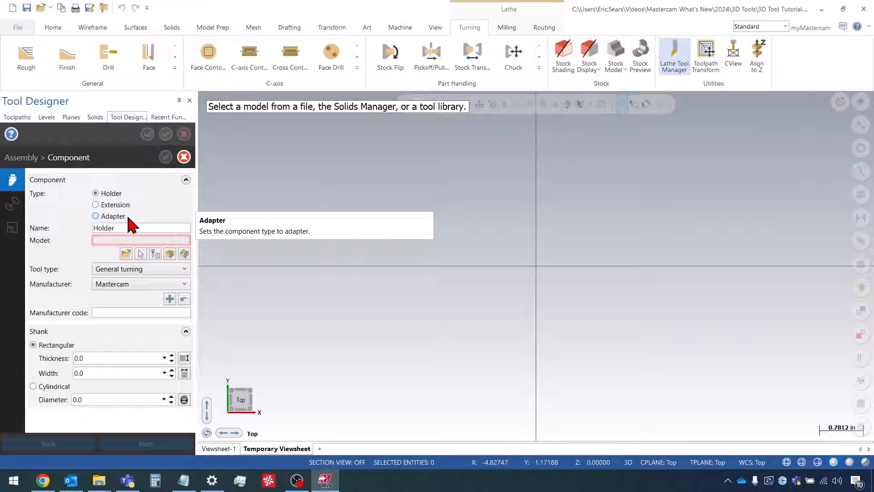
{"action": "mouse_move", "coordinate": [140, 256]}
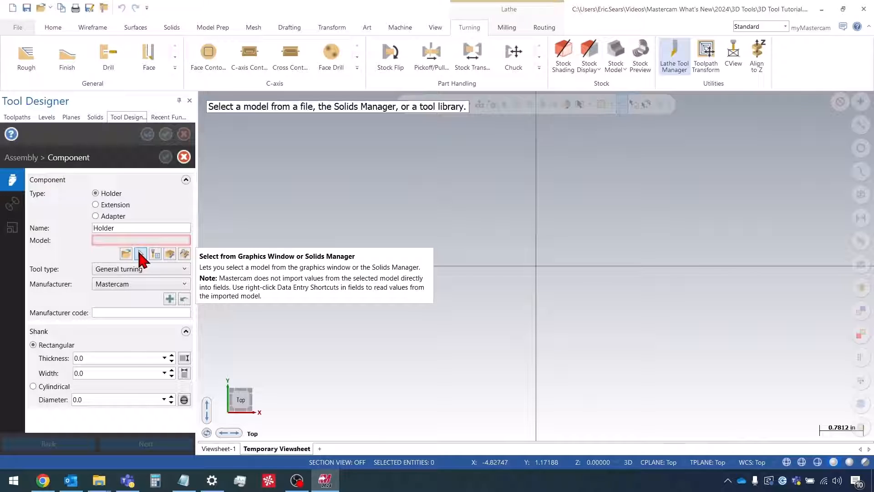
{"action": "left_click", "coordinate": [140, 254]}
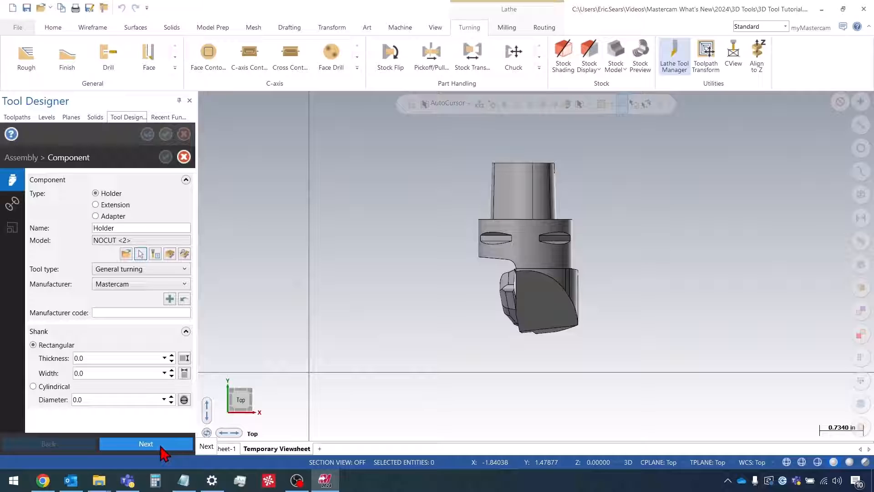
- Define the holder's machine side connection plane on its flat top face and continue
{"action": "left_click", "coordinate": [146, 443]}
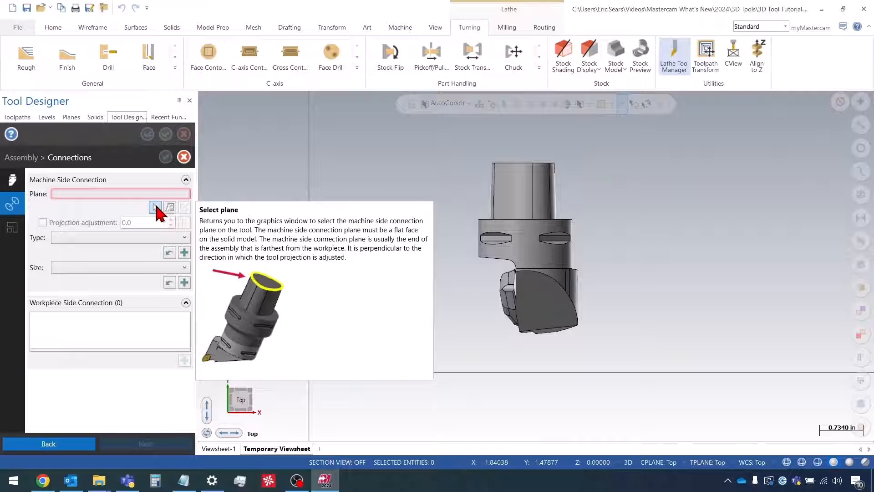
{"action": "left_click", "coordinate": [154, 207]}
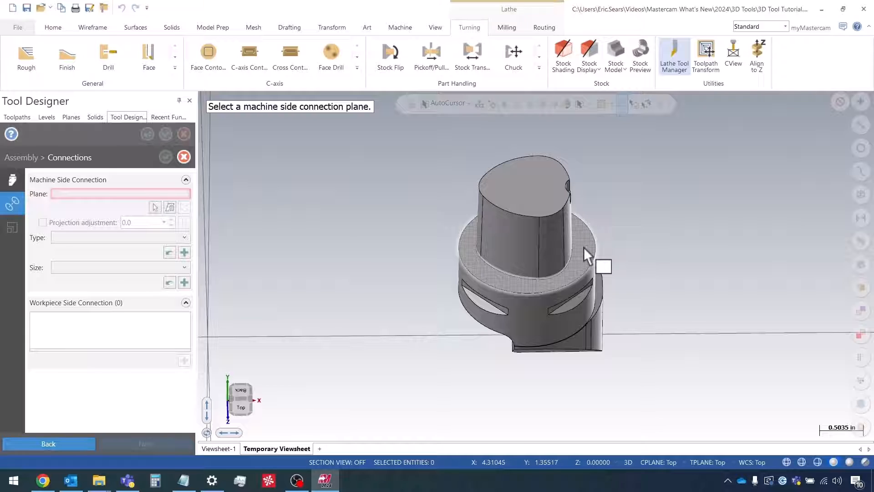
{"action": "left_click", "coordinate": [602, 267]}
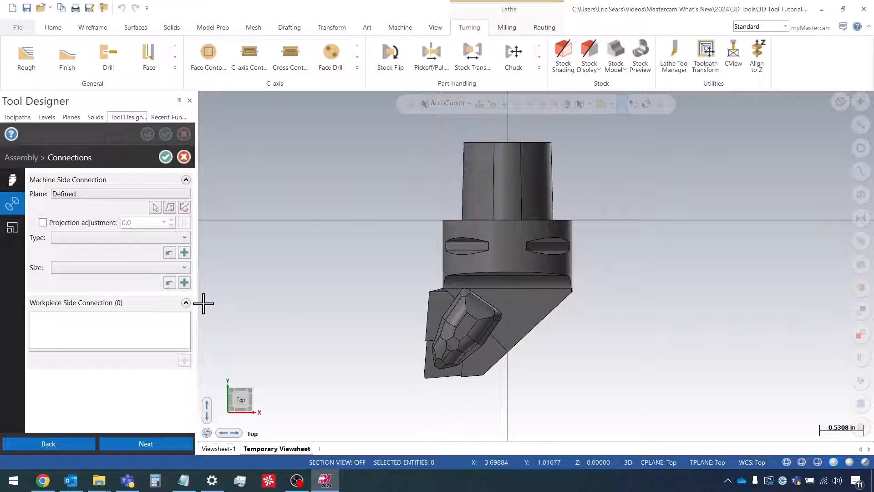
{"action": "mouse_move", "coordinate": [390, 270]}
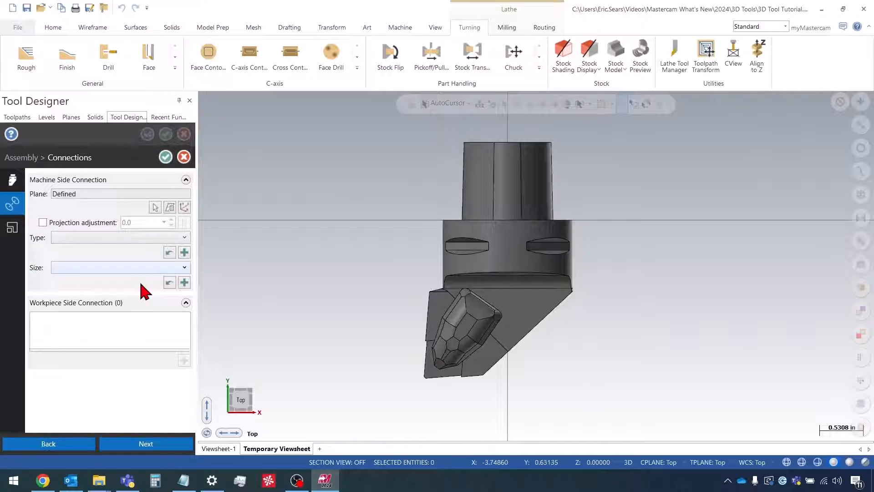
{"action": "left_click", "coordinate": [182, 236]}
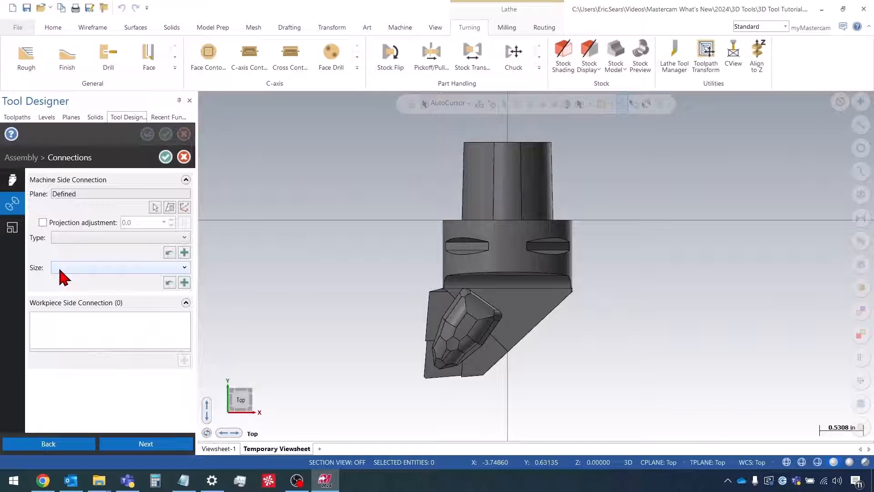
{"action": "mouse_move", "coordinate": [63, 278]}
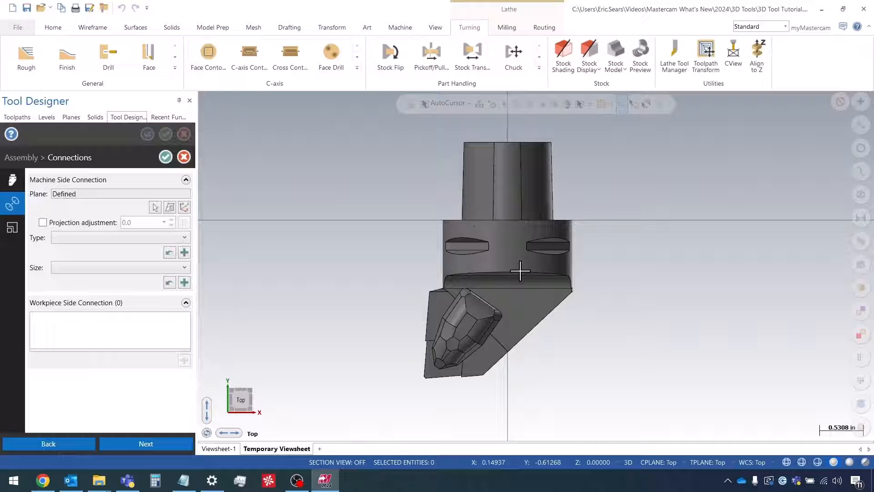
{"action": "left_click", "coordinate": [145, 443]}
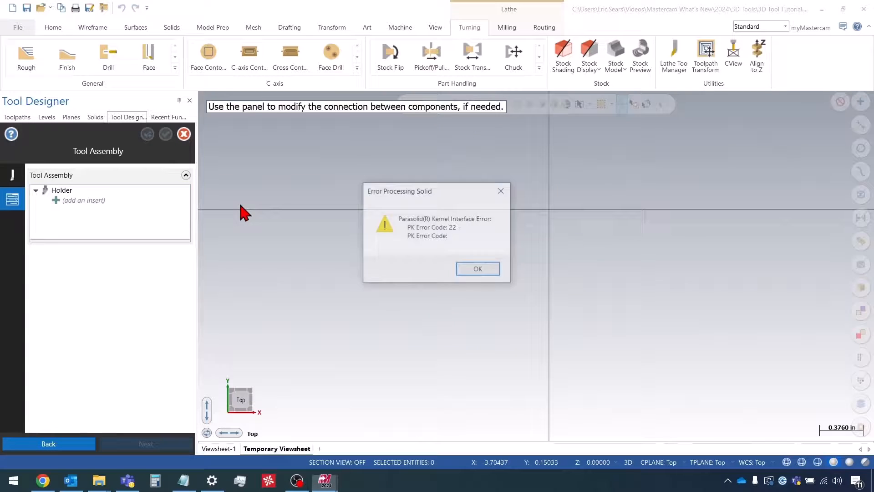
- Dismiss the Error Processing Solid message on the Tool Assembly page
{"action": "left_click", "coordinate": [476, 268]}
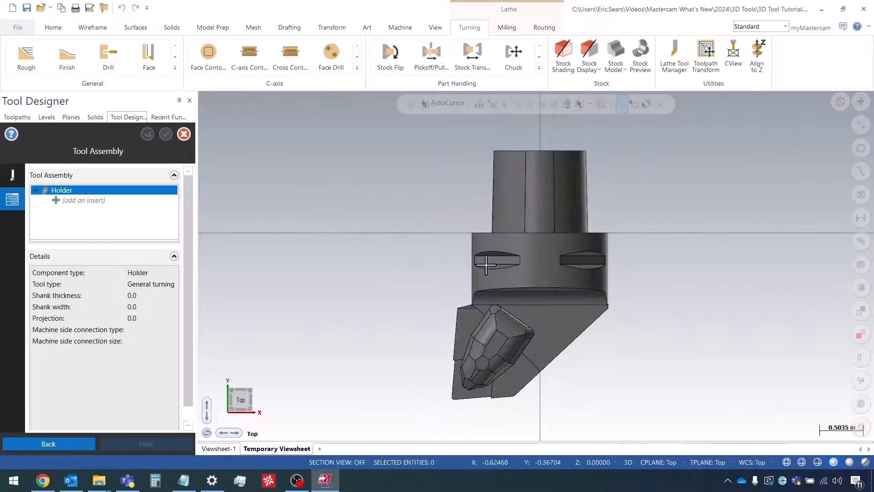
{"action": "mouse_move", "coordinate": [83, 200]}
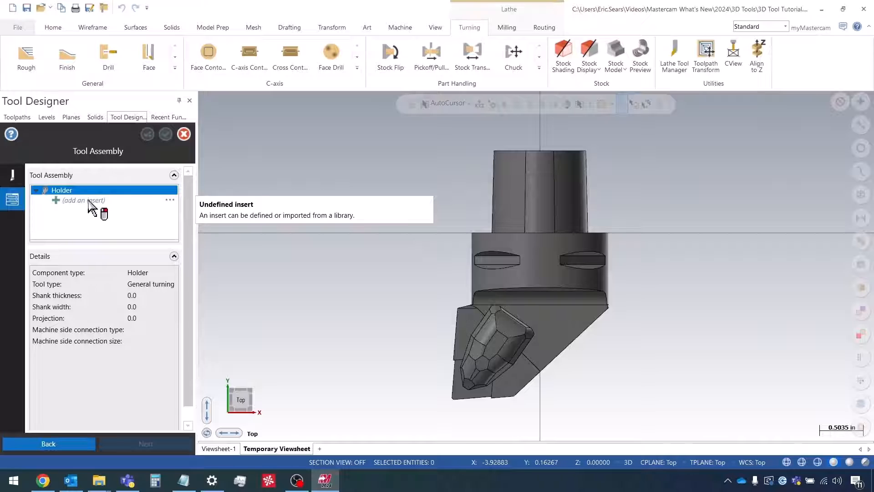
- Define a new insert under the holder and dismiss the solid processing error
{"action": "right_click", "coordinate": [83, 201]}
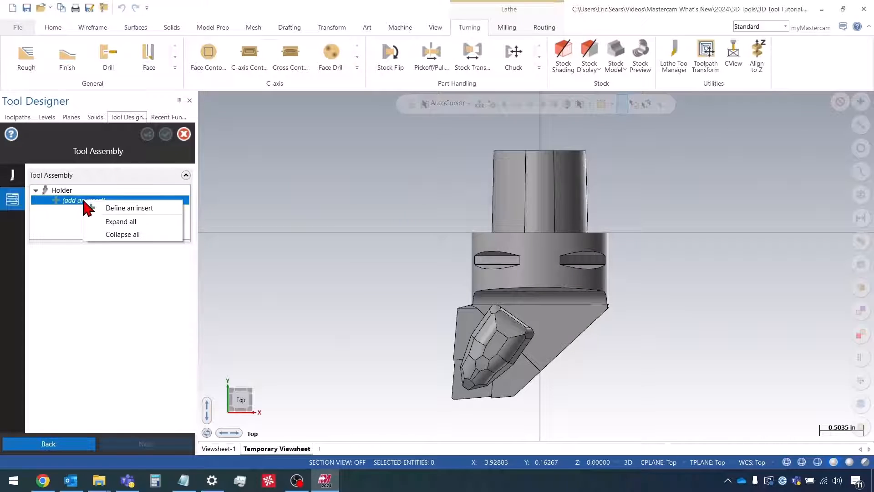
{"action": "left_click", "coordinate": [128, 208]}
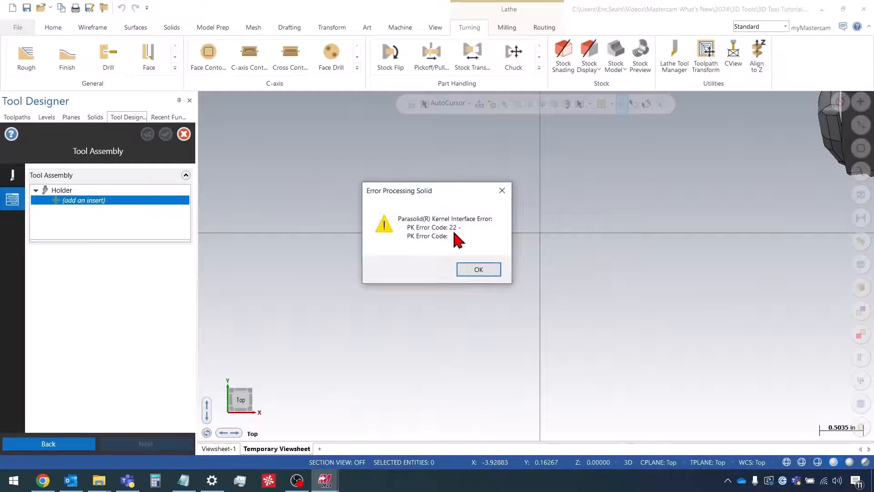
{"action": "left_click", "coordinate": [478, 269]}
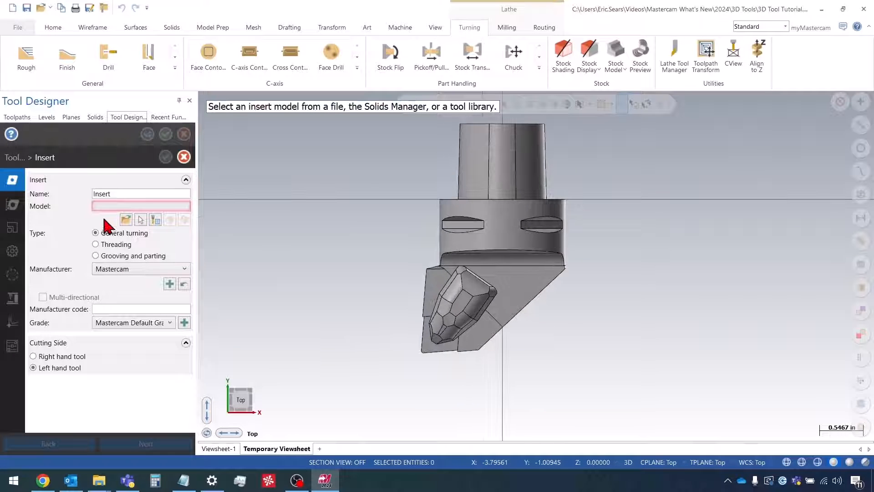
{"action": "mouse_move", "coordinate": [140, 219]}
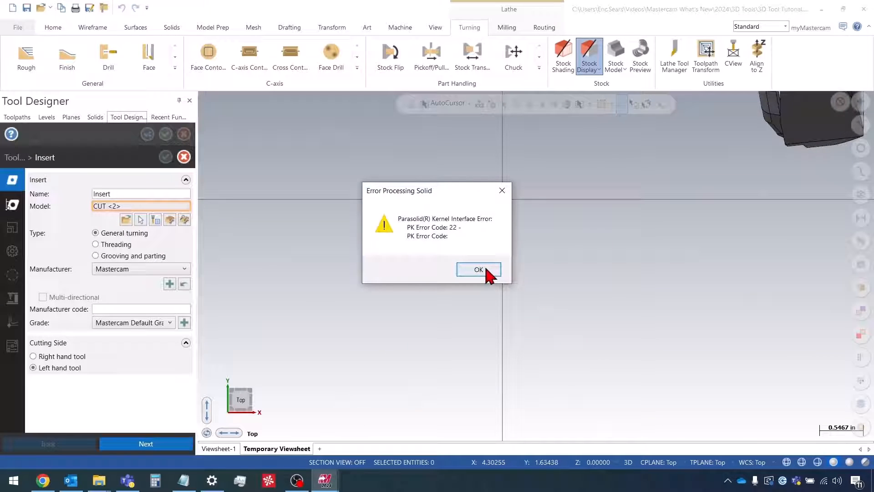
- Use the CUT <2> solid as a left hand general turning insert and proceed to the cutting definition
{"action": "left_click", "coordinate": [478, 270]}
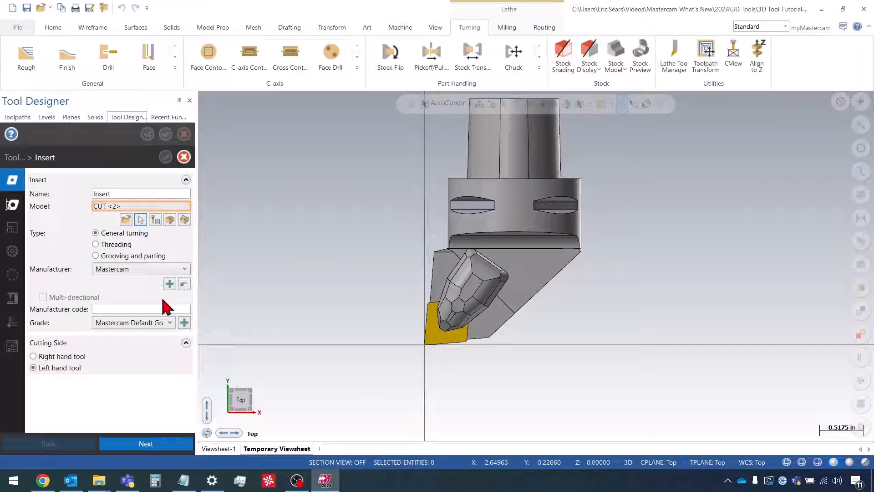
{"action": "mouse_move", "coordinate": [115, 233]}
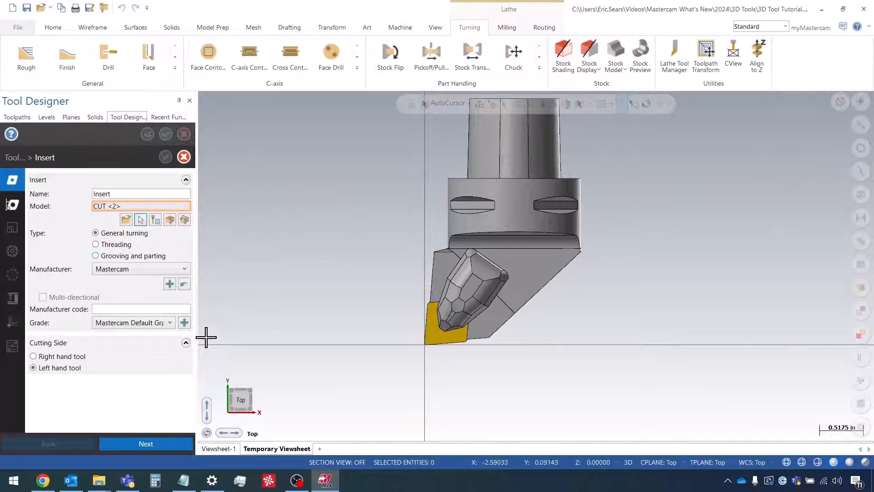
{"action": "mouse_move", "coordinate": [126, 328]}
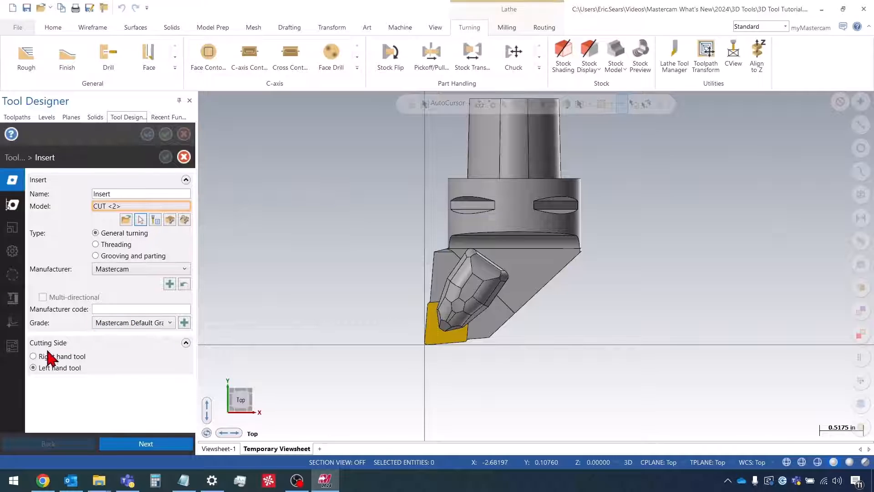
{"action": "mouse_move", "coordinate": [53, 356]}
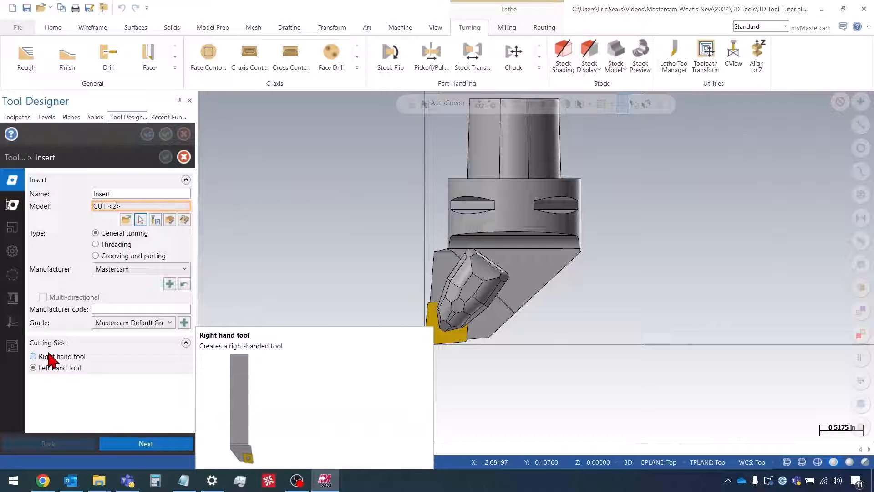
{"action": "left_click", "coordinate": [33, 367]}
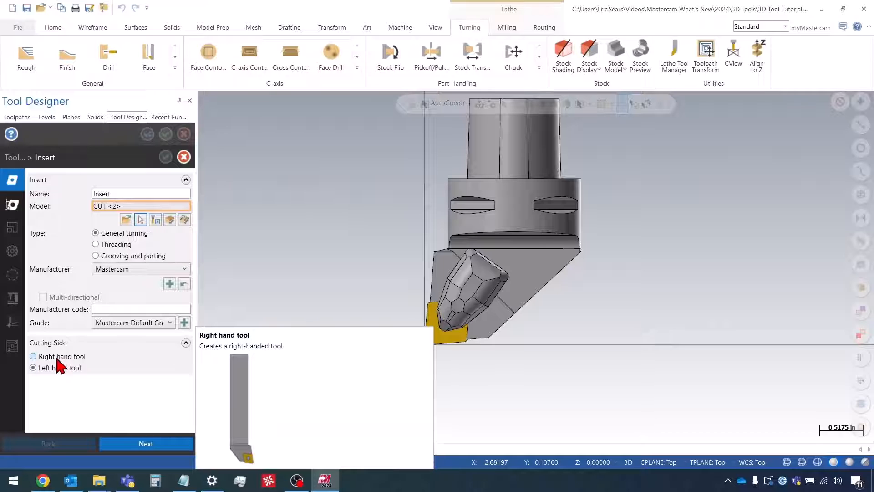
{"action": "left_click", "coordinate": [32, 367]}
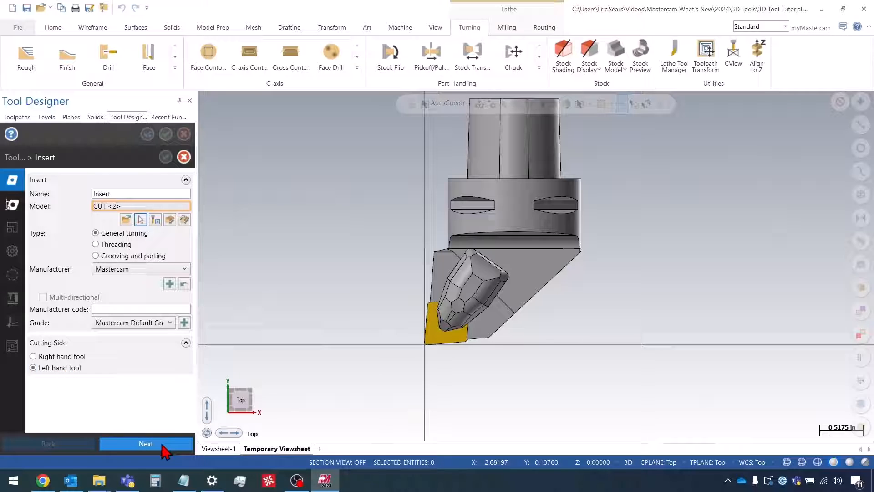
{"action": "left_click", "coordinate": [146, 443]}
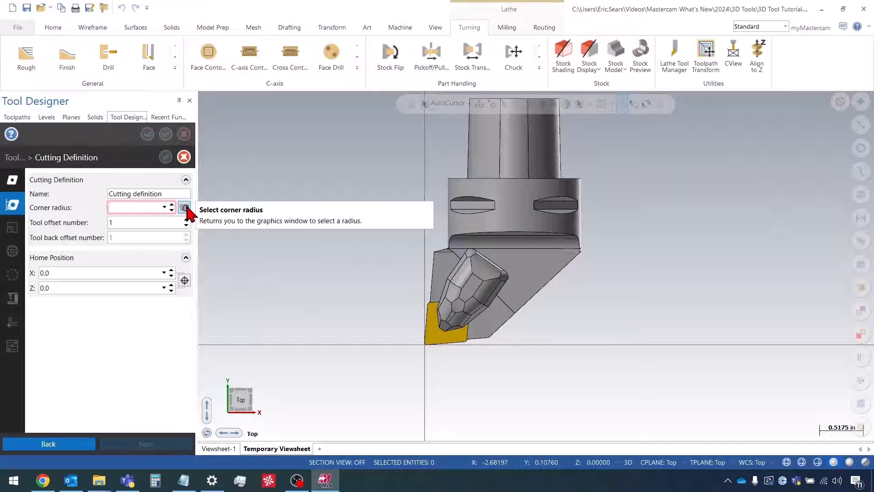
- Pick corner radius 0.0315 from the insert's corner arc and set tool offset number 10
{"action": "left_click", "coordinate": [185, 207]}
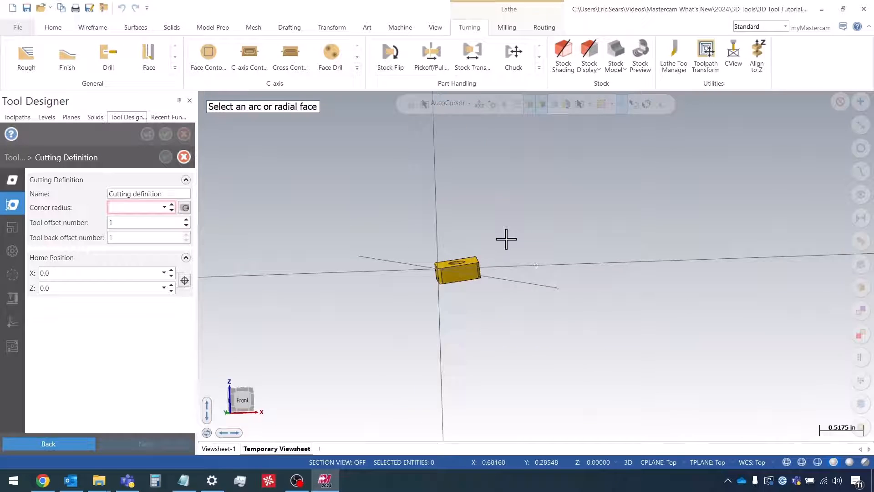
{"action": "scroll", "scroll_direction": "down", "scroll_amount": 3}
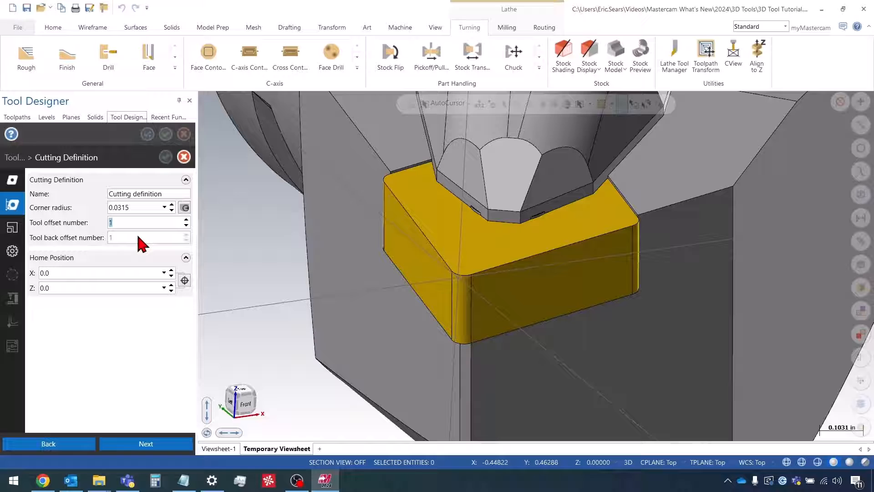
{"action": "mouse_move", "coordinate": [134, 241]}
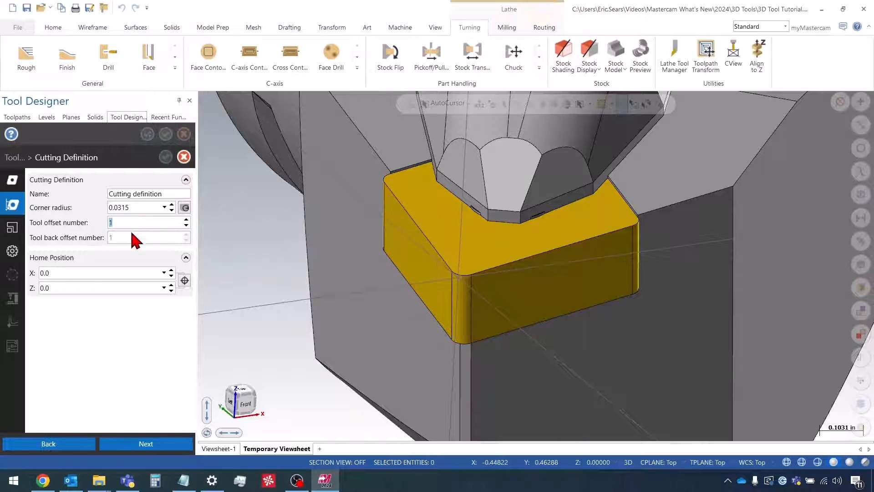
{"action": "mouse_move", "coordinate": [137, 245]}
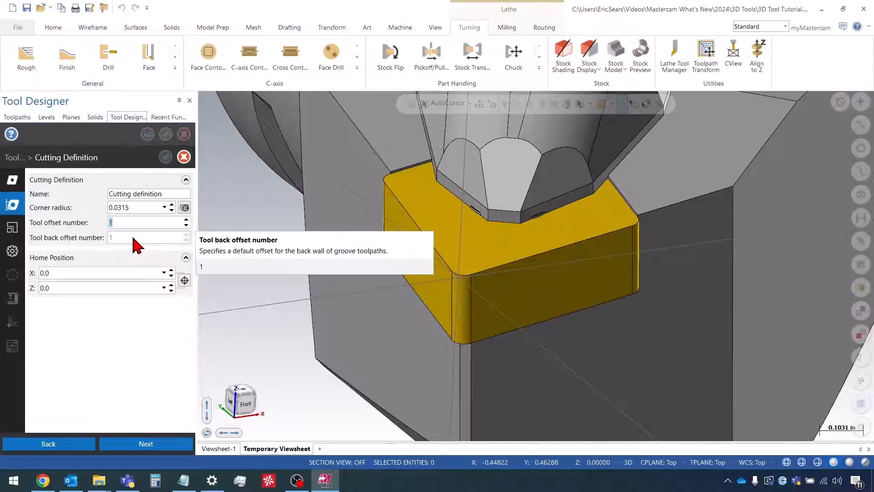
{"action": "type", "text": "0"}
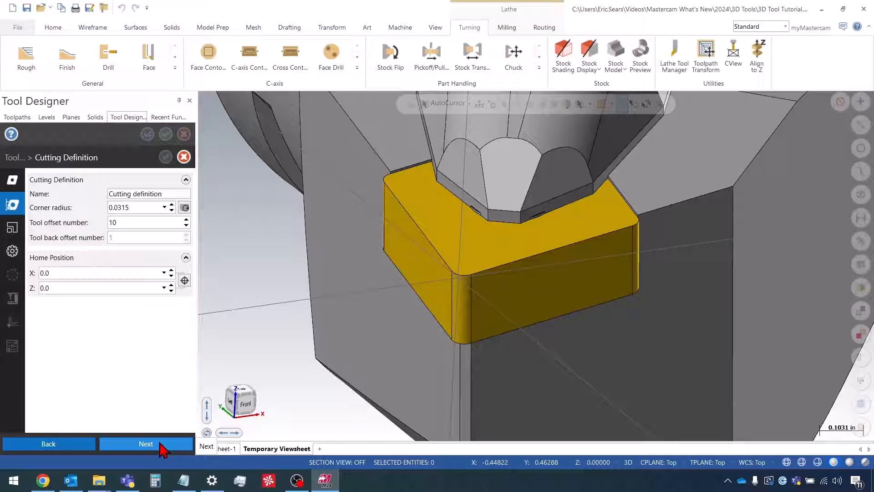
{"action": "left_click", "coordinate": [146, 443]}
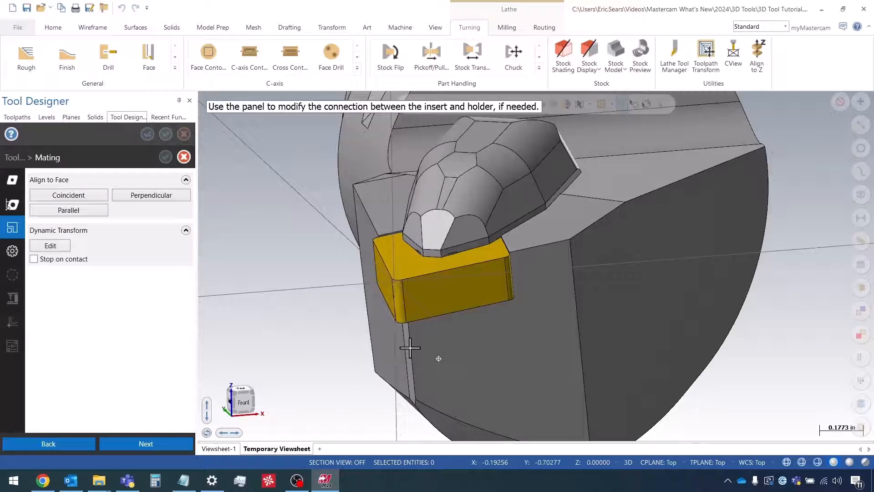
- Inspect the insert seated in the holder pocket and advance to the Setup page
{"action": "left_click_drag", "start_coordinate": [412, 349], "coordinate": [426, 357]}
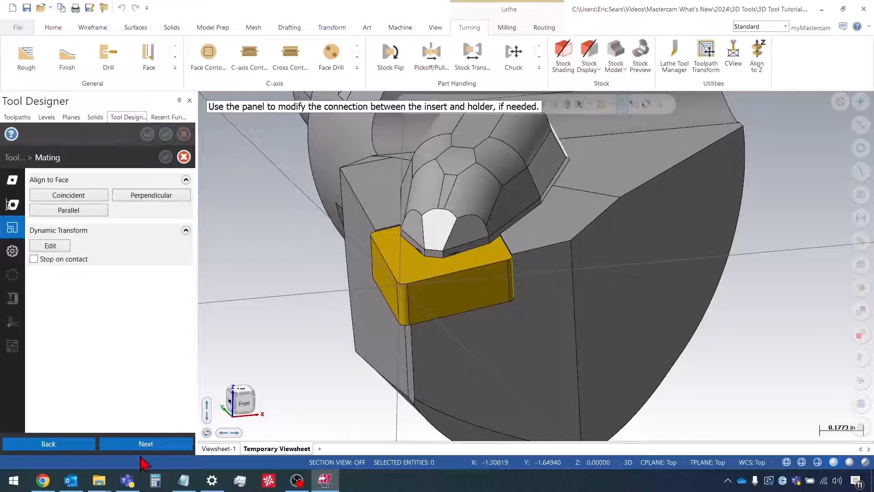
{"action": "left_click", "coordinate": [146, 444]}
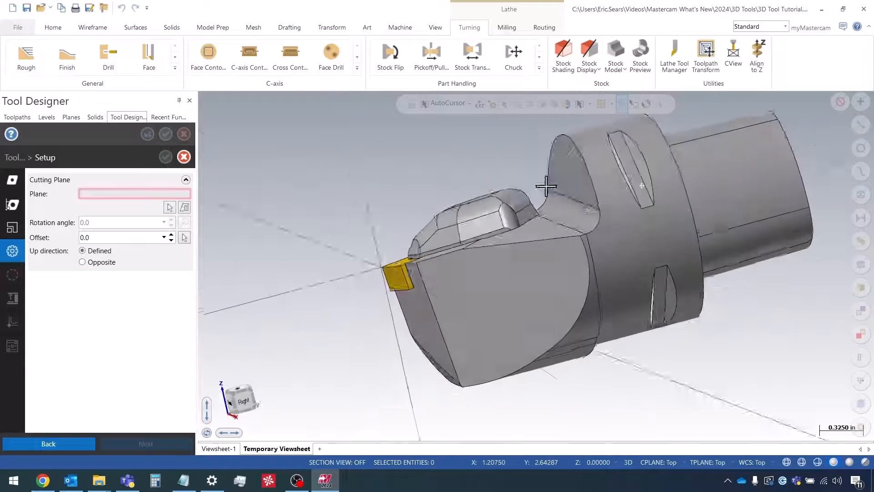
- Review the assembly orientation and bring up the named plane list for the cutting plane
{"action": "left_click_drag", "start_coordinate": [546, 187], "coordinate": [474, 225]}
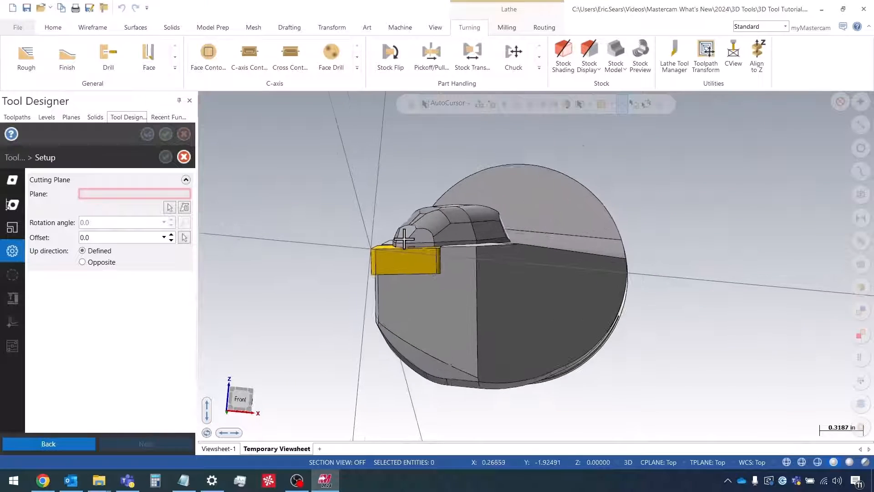
{"action": "scroll", "scroll_direction": "down", "scroll_amount": 3}
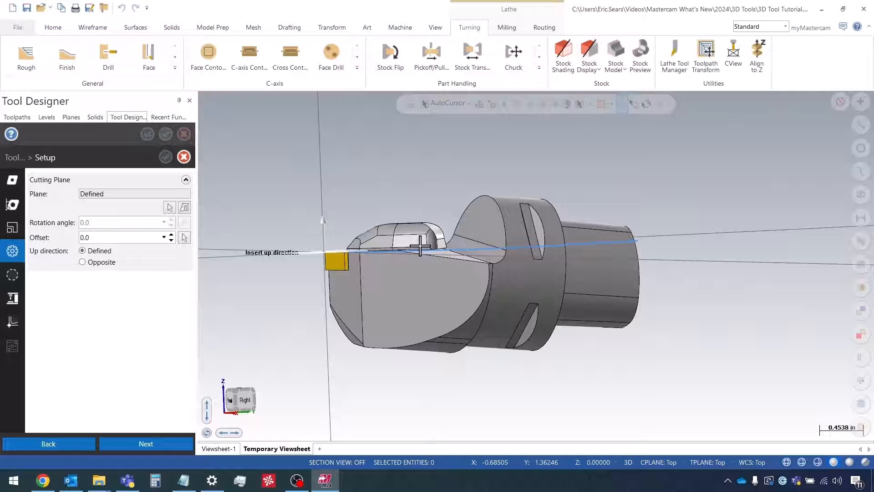
{"action": "left_click_drag", "start_coordinate": [417, 245], "coordinate": [468, 284]}
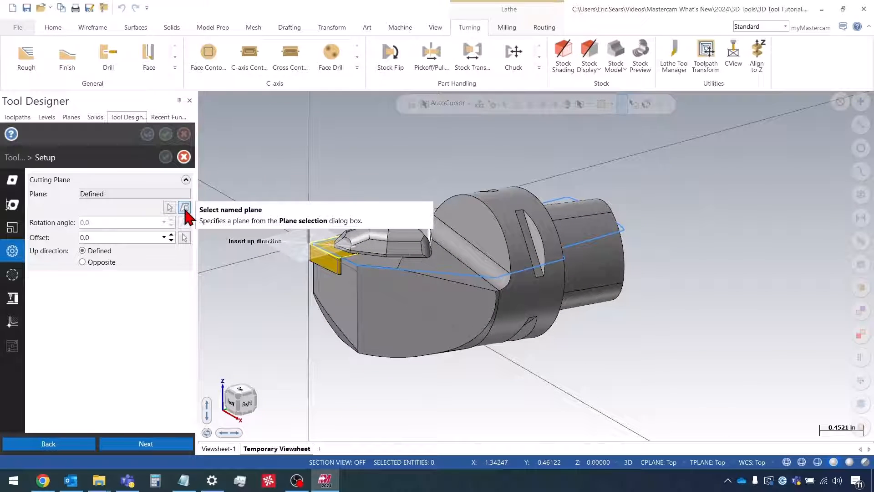
{"action": "left_click", "coordinate": [184, 206]}
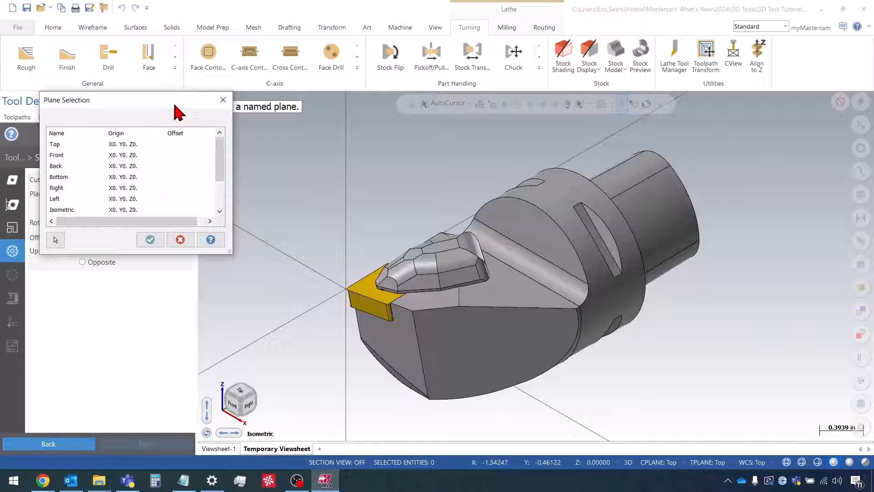
{"action": "mouse_move", "coordinate": [381, 295]}
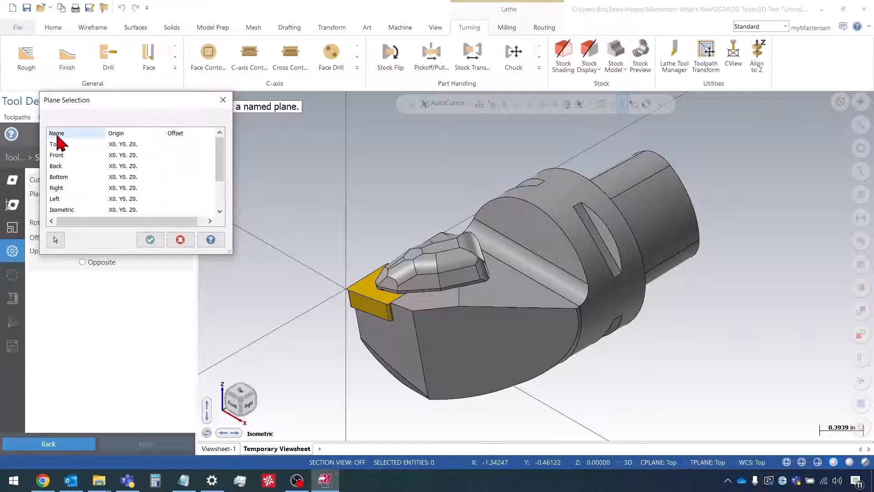
- Choose Top (after trying Bottom) as the insert's cutting plane with offset 0.0
{"action": "left_click", "coordinate": [59, 177]}
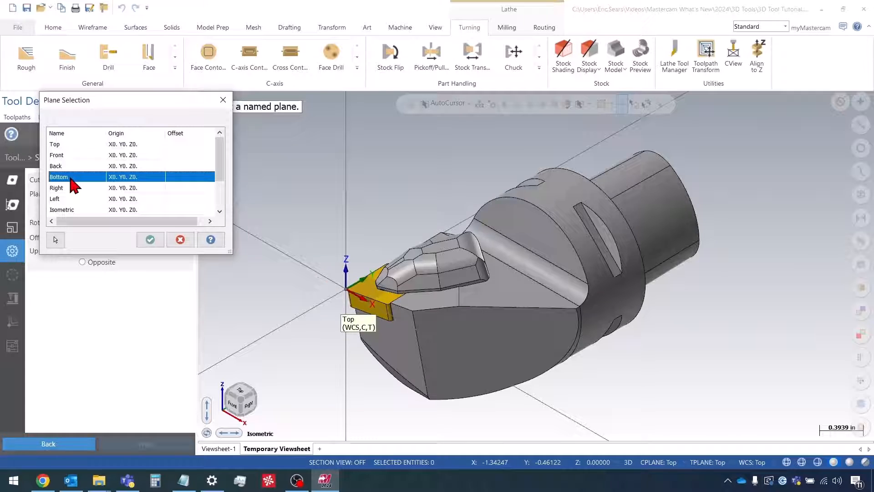
{"action": "left_click", "coordinate": [54, 144]}
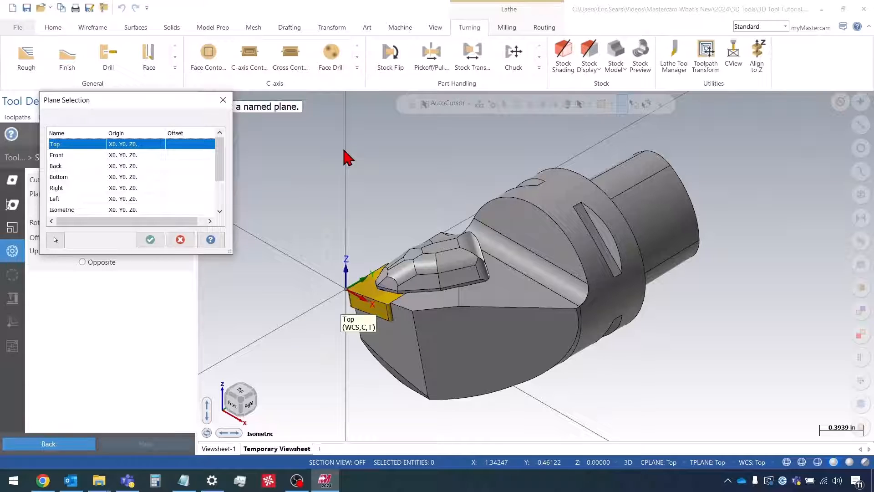
{"action": "mouse_move", "coordinate": [222, 326]}
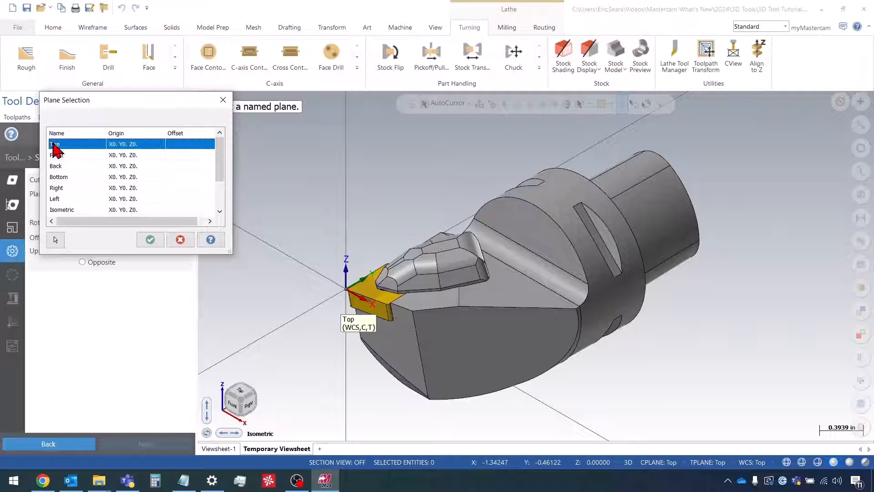
{"action": "left_click", "coordinate": [150, 239]}
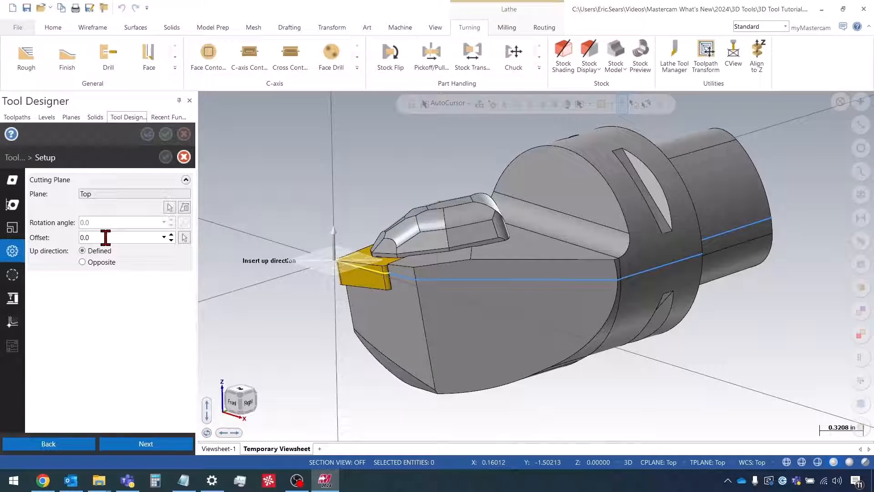
{"action": "mouse_move", "coordinate": [106, 237]}
{"action": "type", "text": "0.5"}
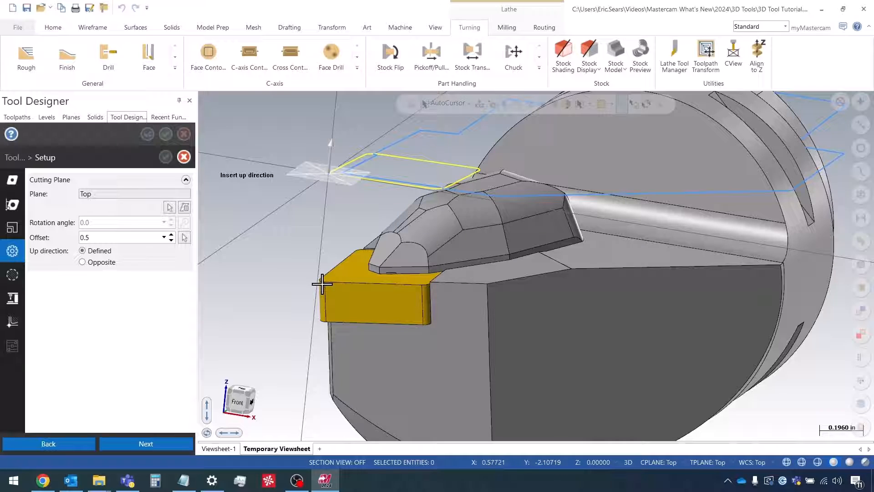
{"action": "mouse_move", "coordinate": [304, 173]}
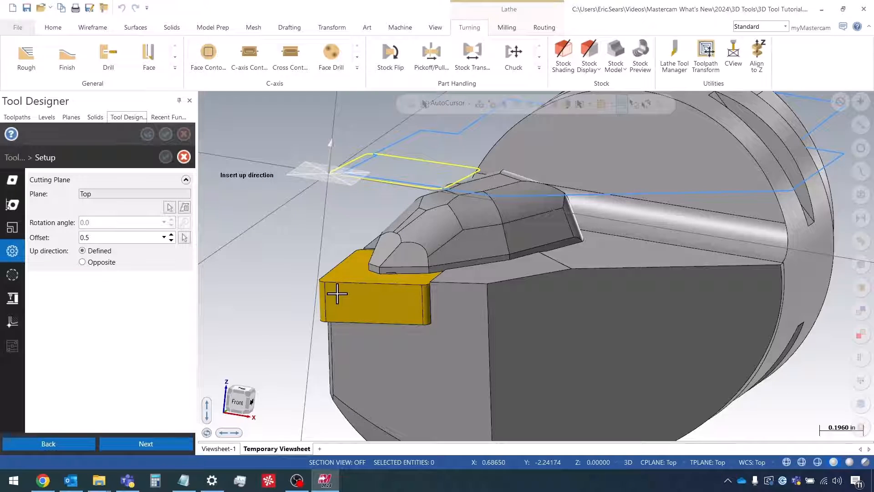
{"action": "mouse_move", "coordinate": [183, 242]}
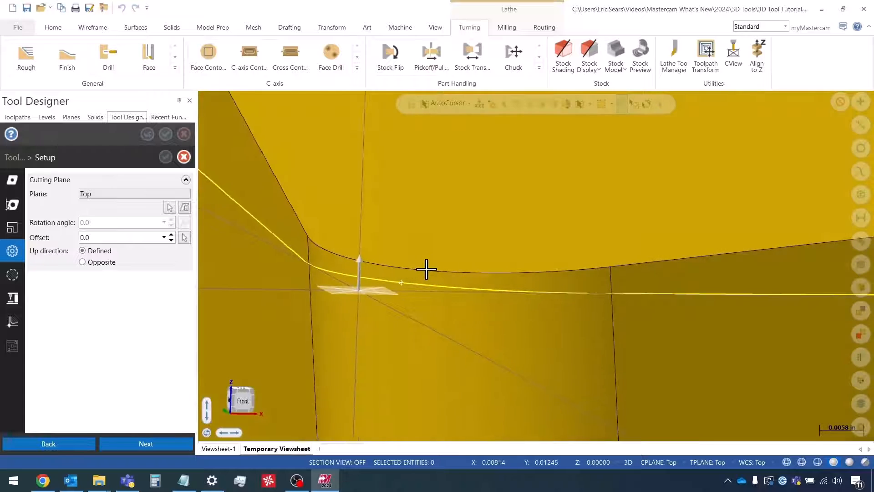
- Set the cutting plane offset to 0.00196 by picking a point on the insert
{"action": "left_click", "coordinate": [184, 237]}
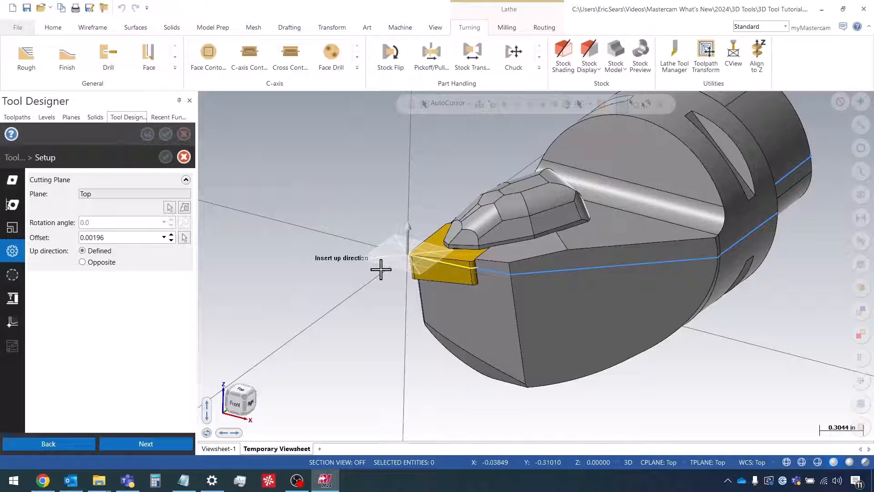
{"action": "mouse_move", "coordinate": [490, 248]}
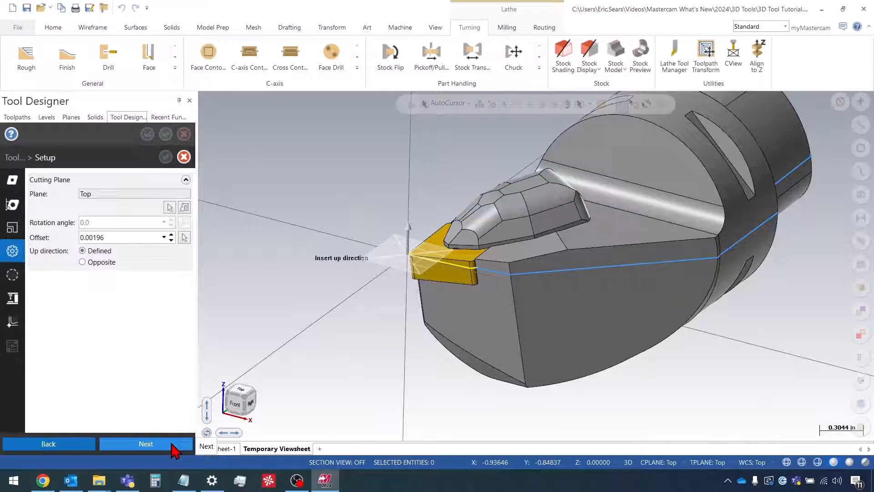
{"action": "left_click", "coordinate": [146, 443]}
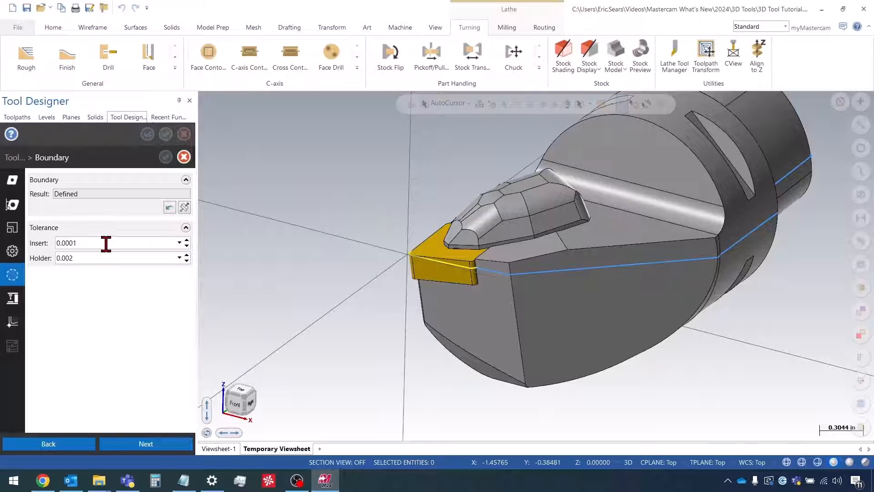
{"action": "mouse_move", "coordinate": [110, 311]}
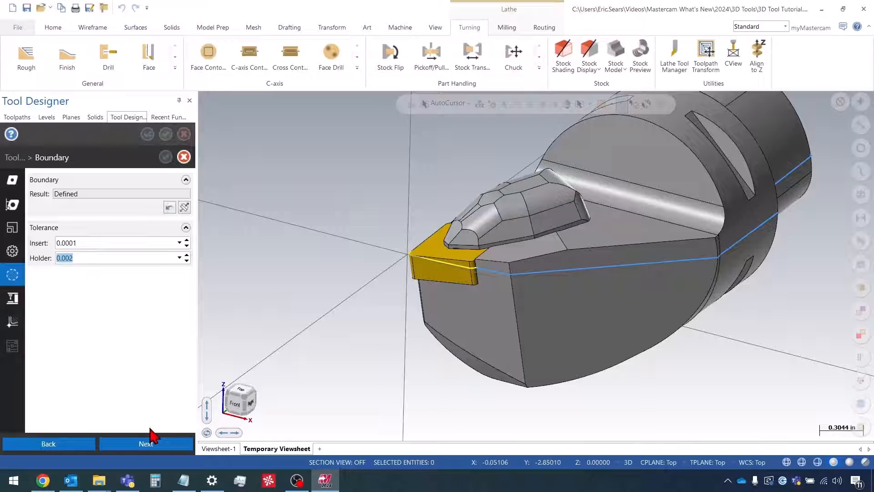
- Accept insert tolerance 0.0001 and holder tolerance 0.002 and advance to Machine Orientation
{"action": "left_click", "coordinate": [146, 443]}
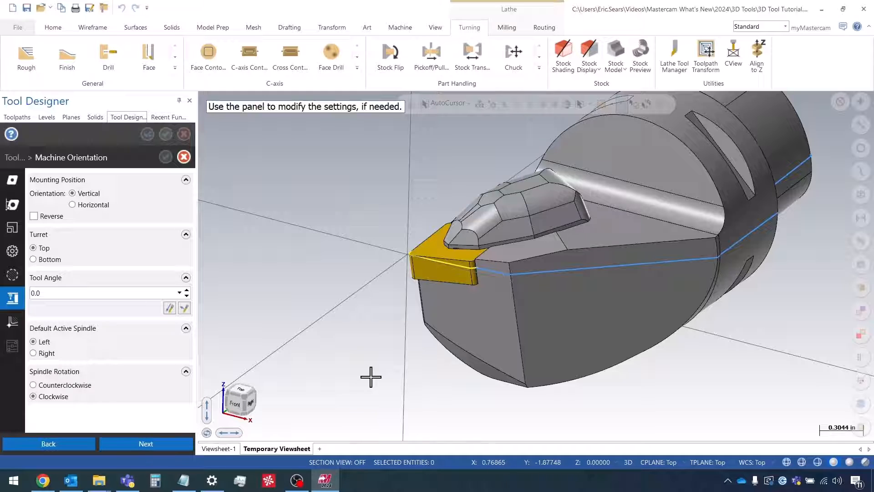
{"action": "mouse_move", "coordinate": [87, 207]}
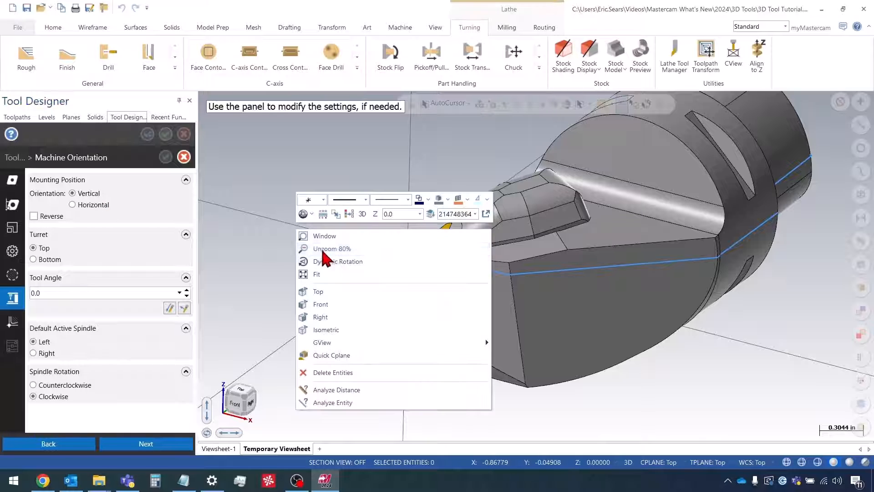
- Keep vertical mounting, top turret, 0° angle, left spindle, clockwise rotation and advance to Compensation
{"action": "left_click", "coordinate": [318, 291]}
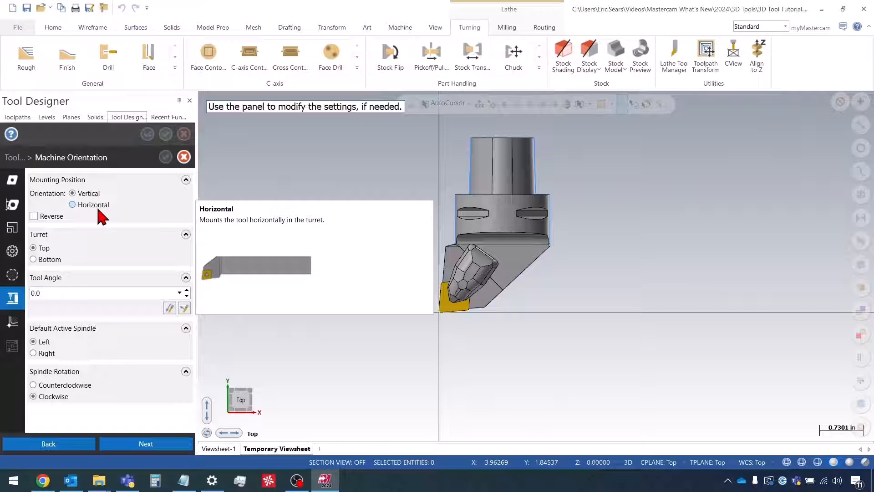
{"action": "left_click", "coordinate": [73, 193]}
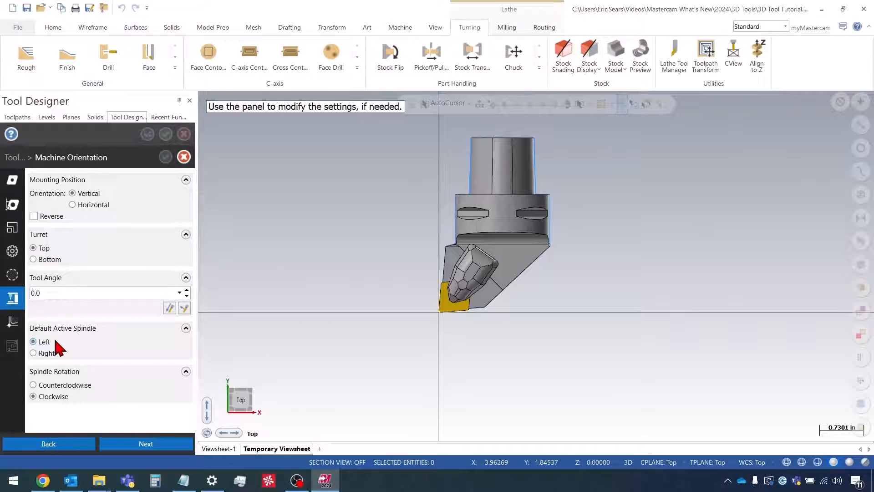
{"action": "mouse_move", "coordinate": [44, 341]}
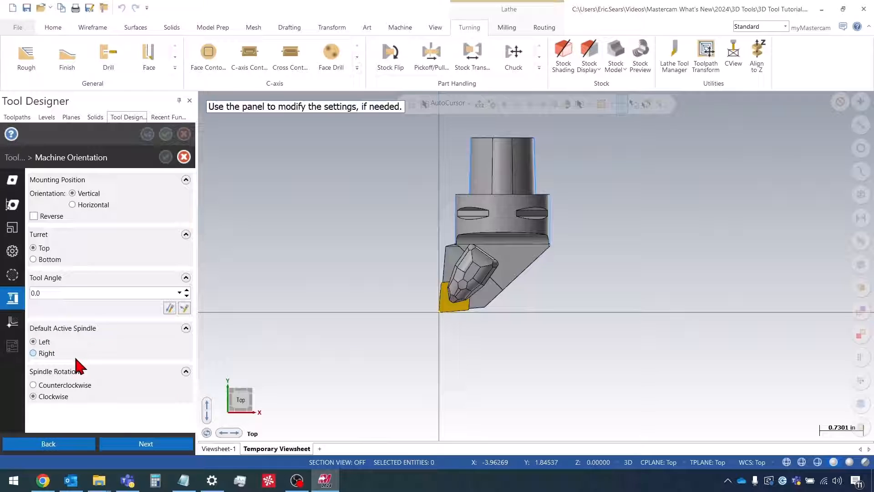
{"action": "mouse_move", "coordinate": [64, 384]}
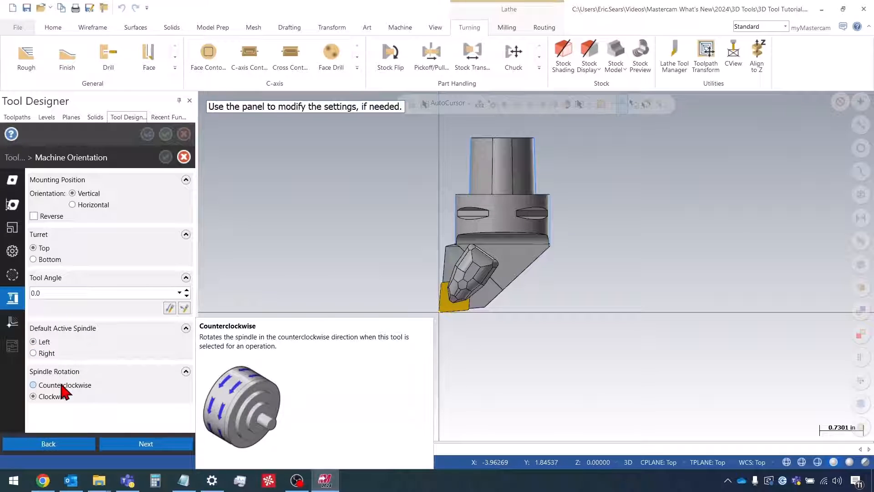
{"action": "left_click", "coordinate": [33, 396]}
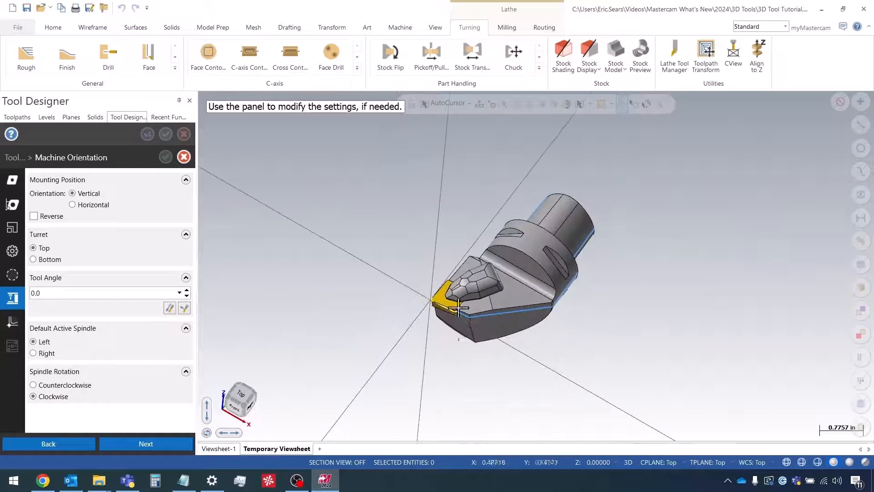
{"action": "left_click_drag", "start_coordinate": [457, 307], "coordinate": [435, 208]}
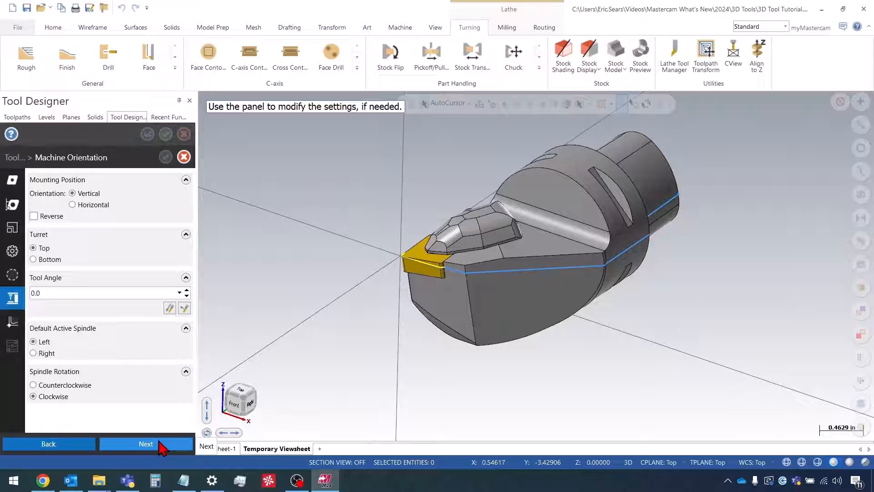
{"action": "left_click", "coordinate": [145, 443]}
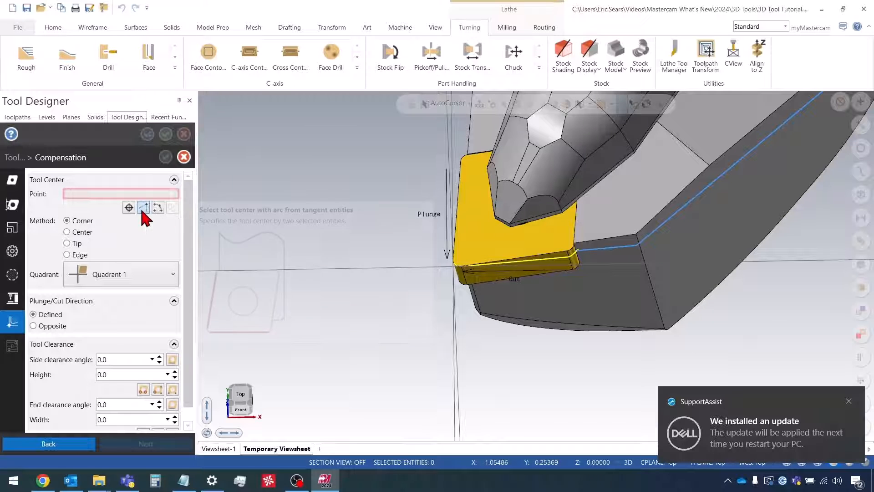
{"action": "mouse_move", "coordinate": [158, 207]}
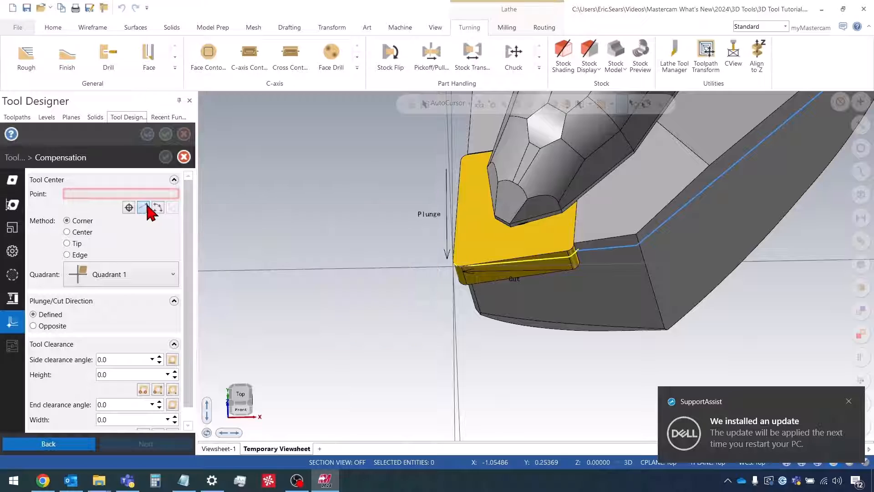
- Assign tool center 0.0314961, 0.0314961 from the nose arc tangent edges, keeping Quadrant 1
{"action": "left_click", "coordinate": [143, 208]}
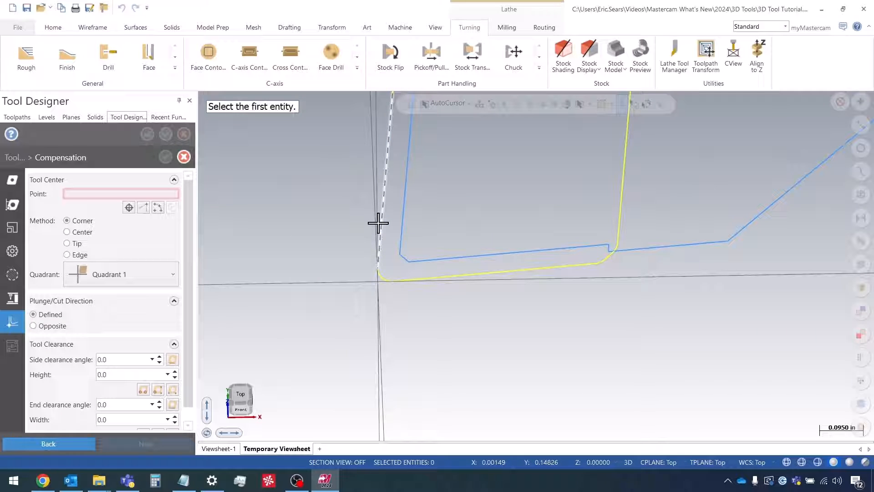
{"action": "left_click", "coordinate": [378, 223]}
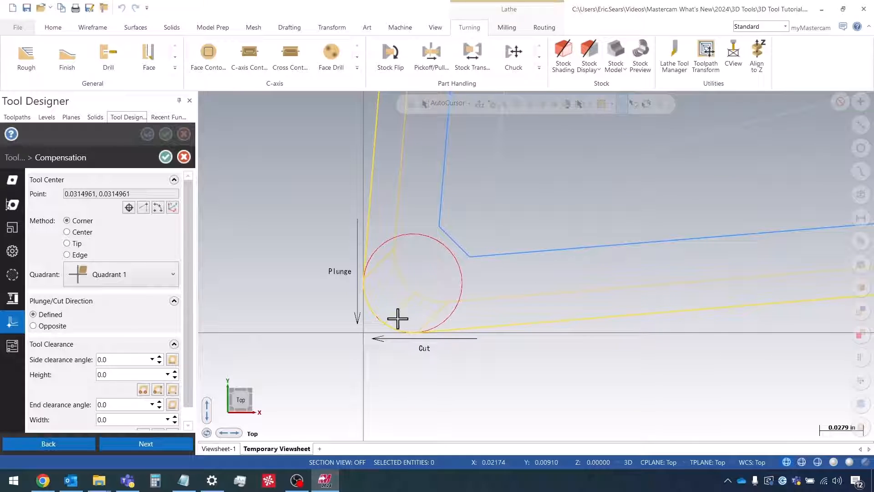
{"action": "mouse_move", "coordinate": [388, 315]}
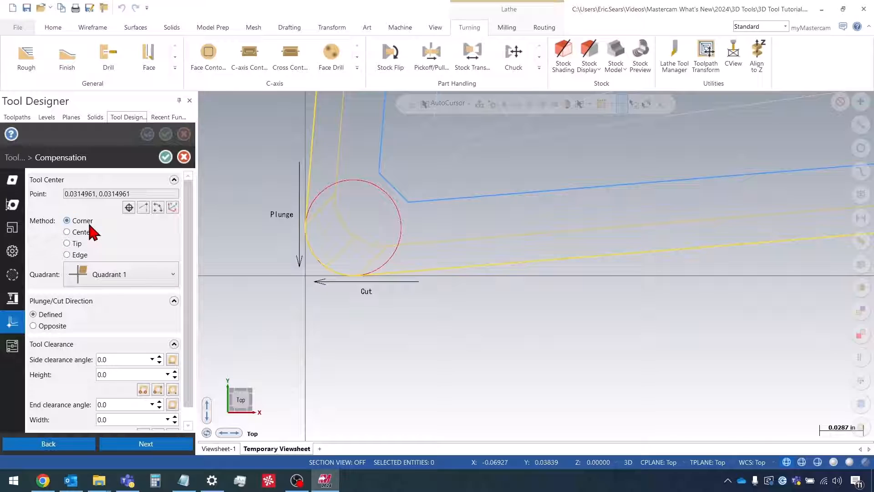
{"action": "mouse_move", "coordinate": [82, 220]}
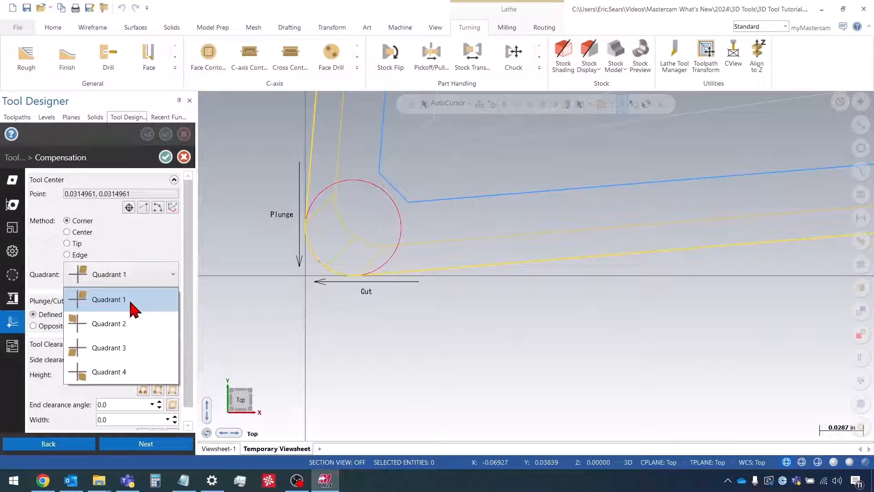
{"action": "left_click", "coordinate": [108, 300]}
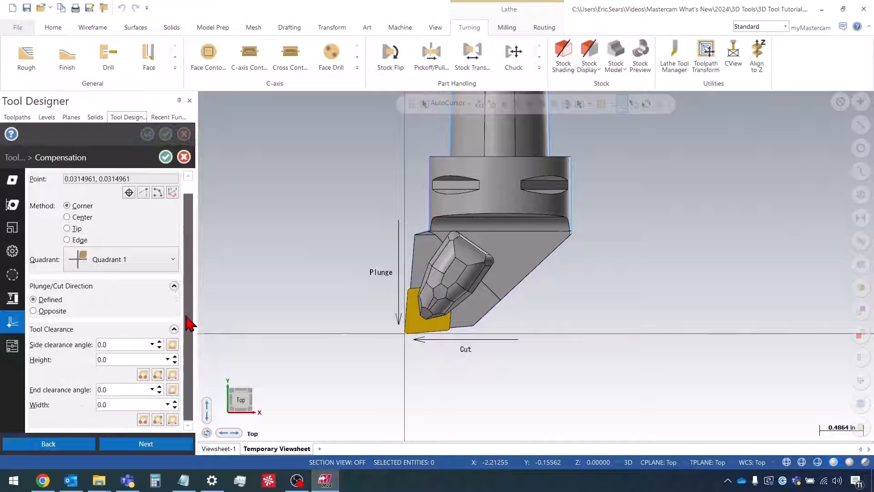
{"action": "left_click", "coordinate": [32, 311]}
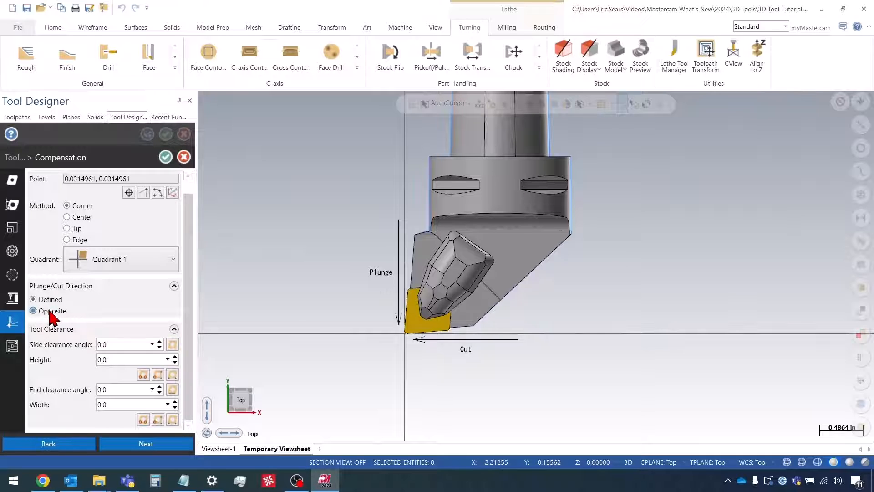
{"action": "left_click", "coordinate": [33, 310]}
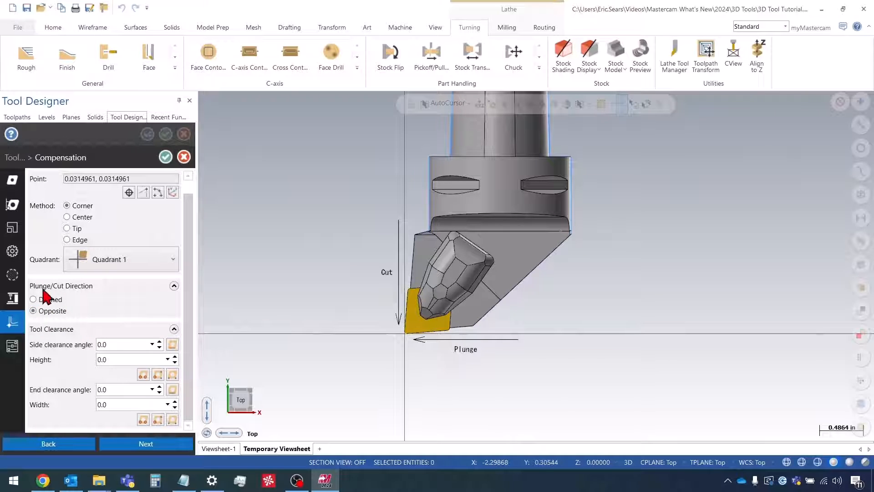
{"action": "left_click", "coordinate": [33, 300]}
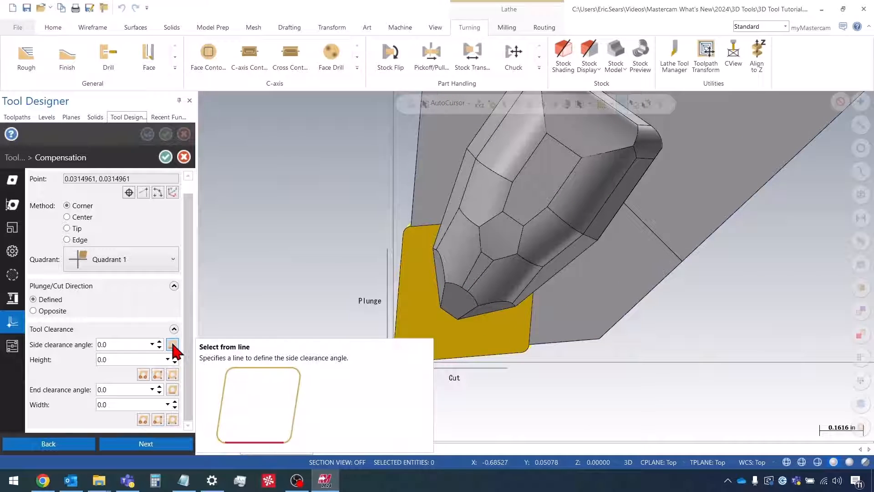
- Set side and end clearance angles 4.69137 from a picked line, and height and width 1.0
{"action": "left_click", "coordinate": [173, 344]}
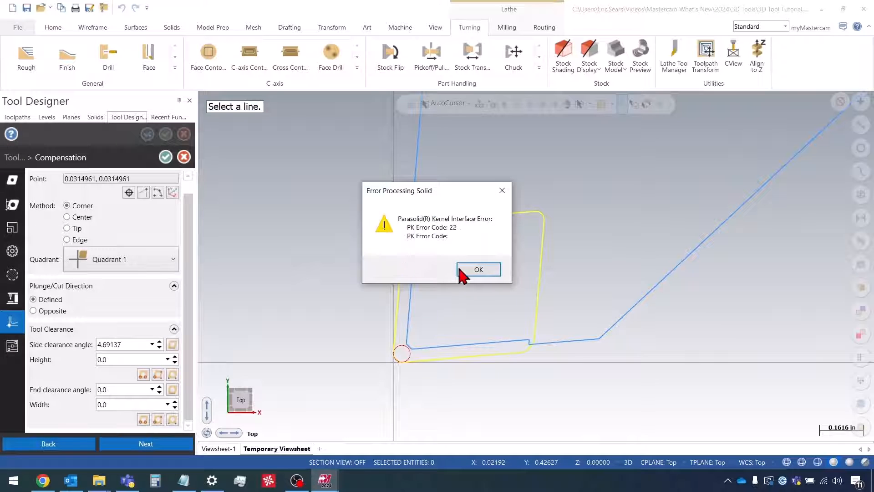
{"action": "left_click", "coordinate": [477, 270]}
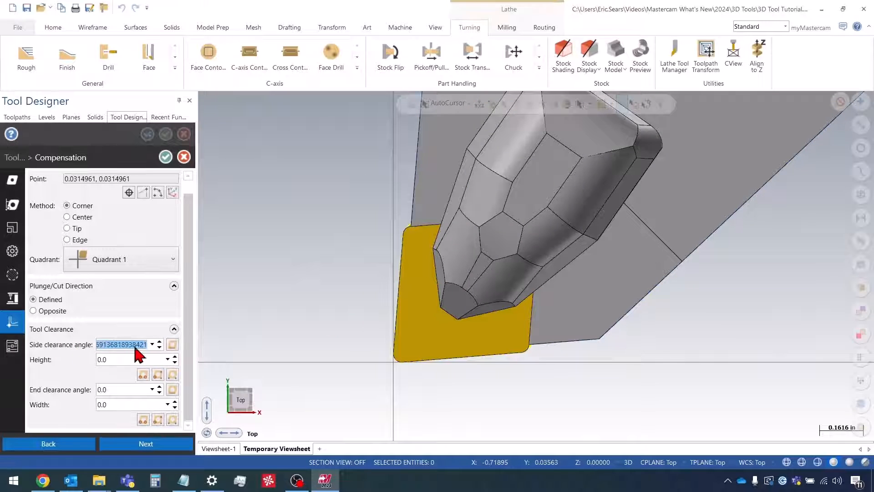
{"action": "mouse_move", "coordinate": [117, 347]}
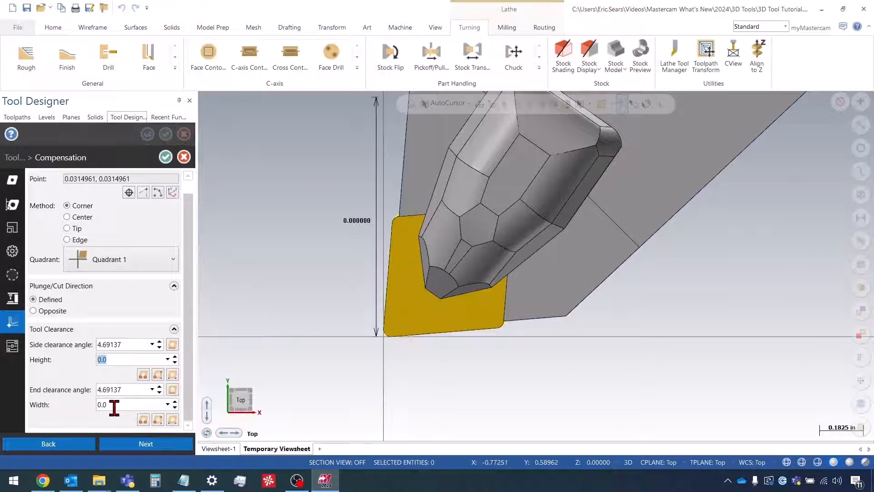
{"action": "left_click", "coordinate": [120, 404]}
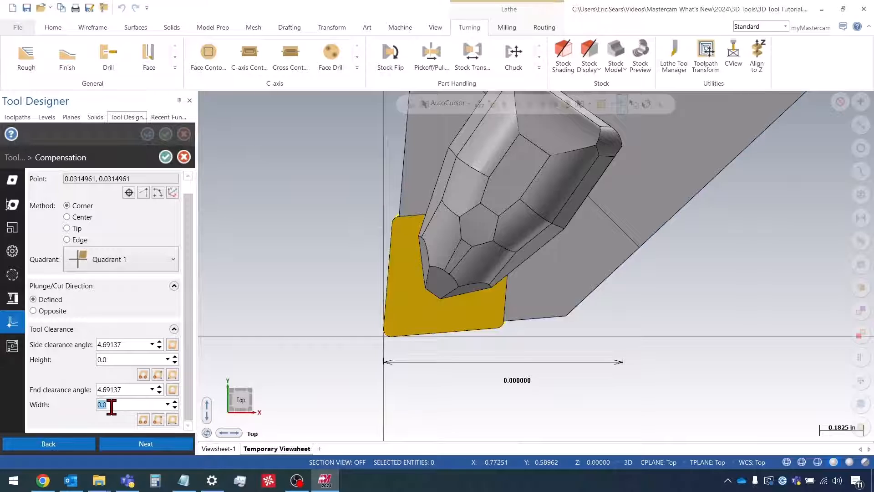
{"action": "type", "text": "1.0"}
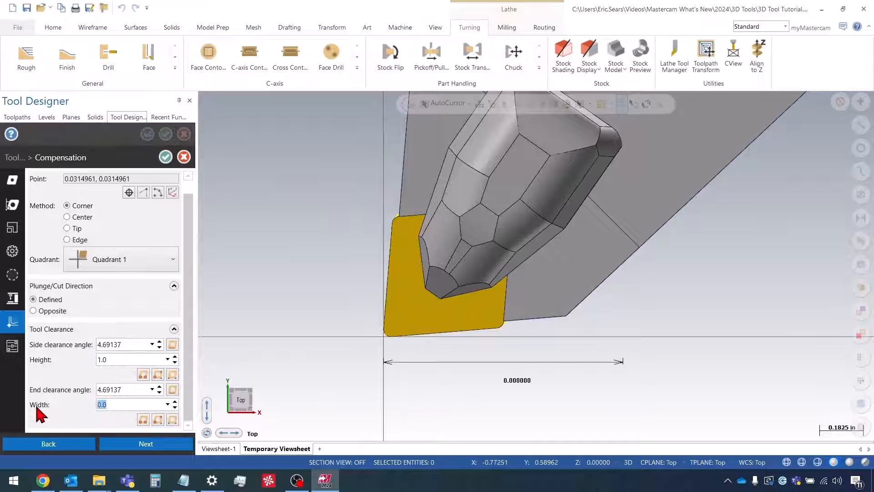
{"action": "type", "text": "1.0"}
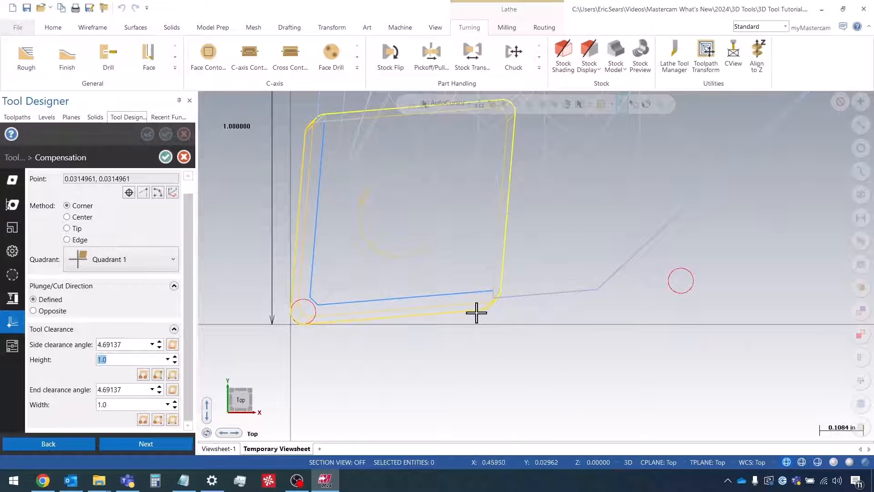
{"action": "mouse_move", "coordinate": [483, 310]}
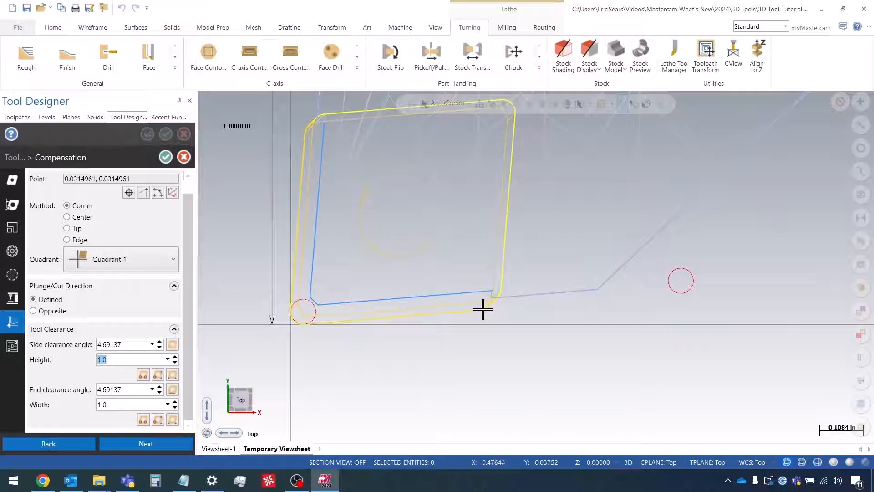
{"action": "mouse_move", "coordinate": [485, 312]}
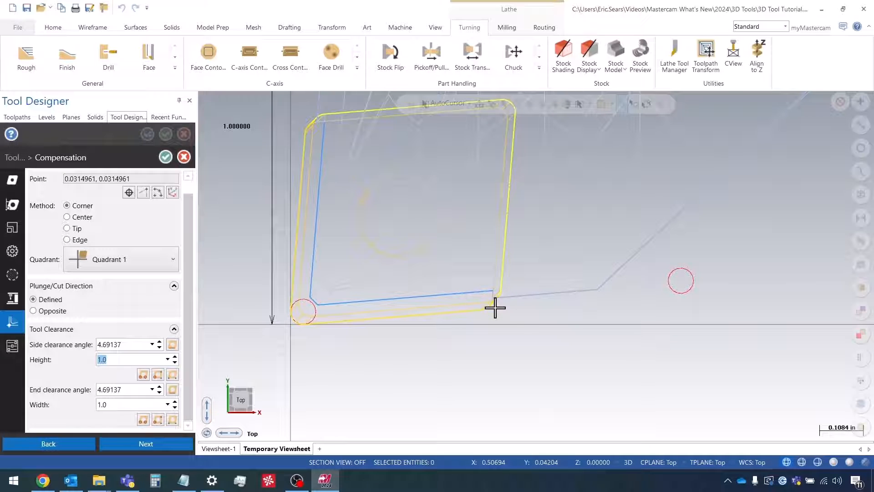
{"action": "mouse_move", "coordinate": [409, 291]}
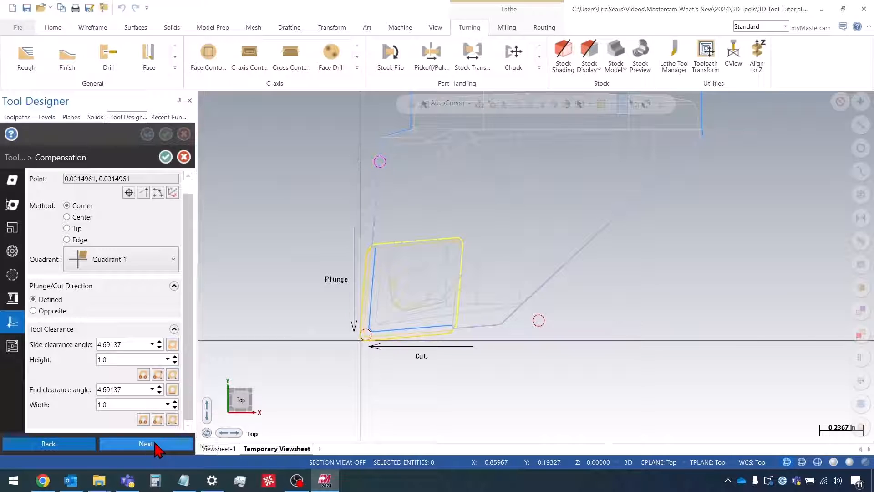
- Finish the insert wizard past the Parameters page, dismissing the Parasolid error, completing the OD Rough assembly
{"action": "left_click", "coordinate": [145, 443]}
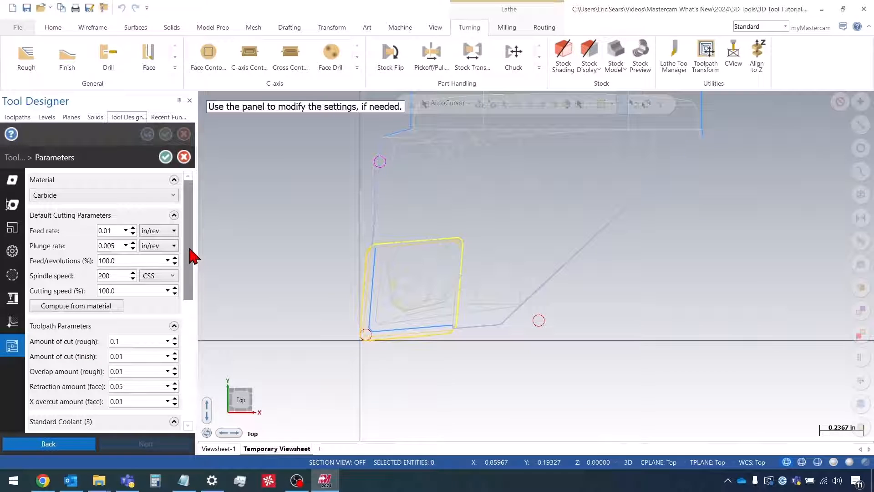
{"action": "scroll", "scroll_direction": "down", "scroll_amount": 3}
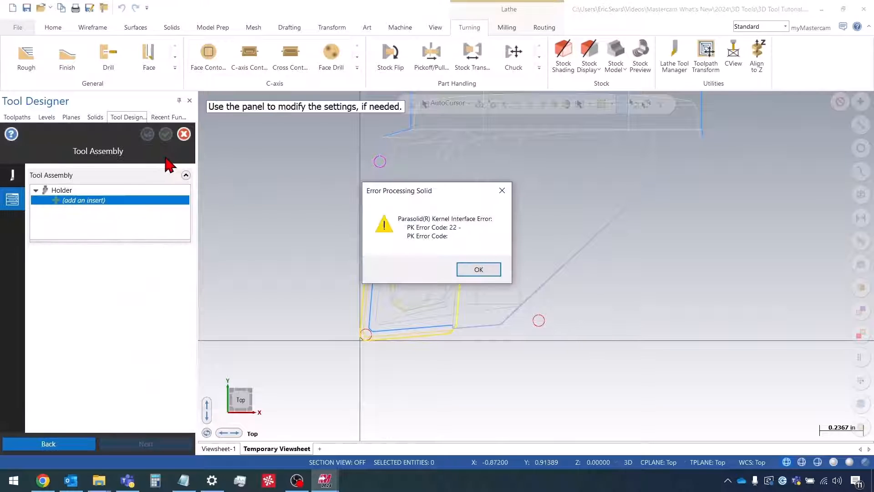
{"action": "mouse_move", "coordinate": [240, 187]}
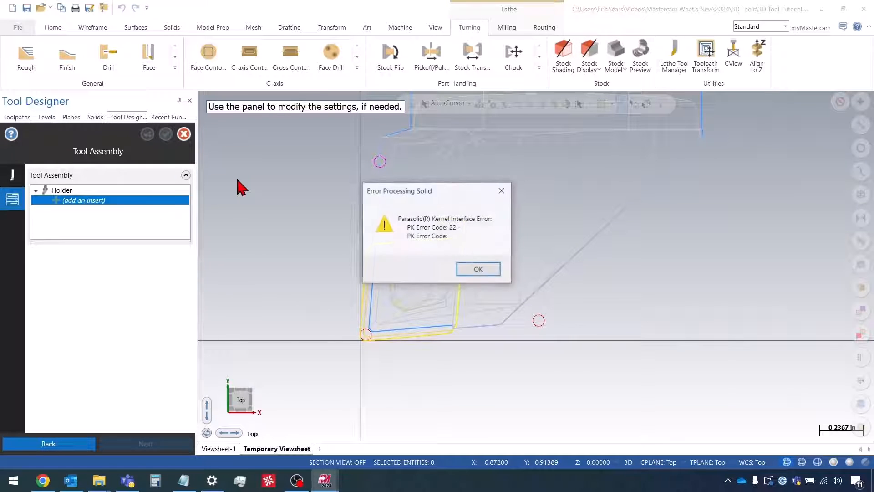
{"action": "left_click", "coordinate": [477, 268]}
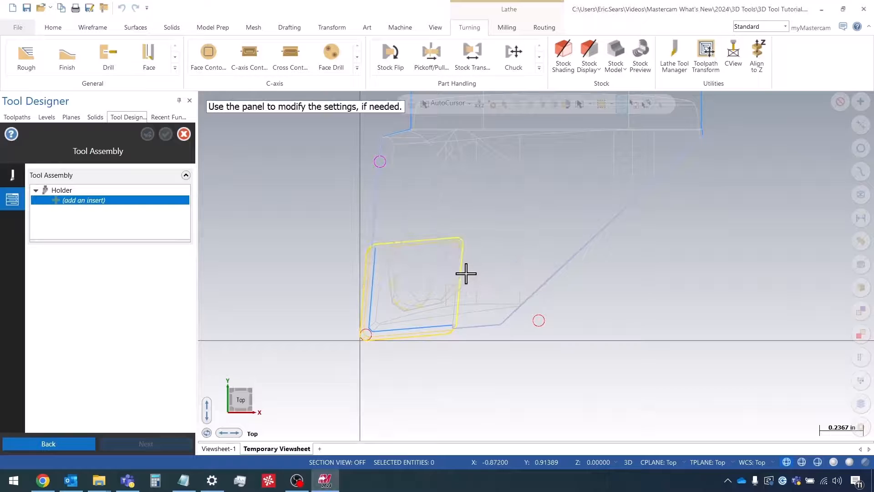
{"action": "left_click", "coordinate": [84, 200]}
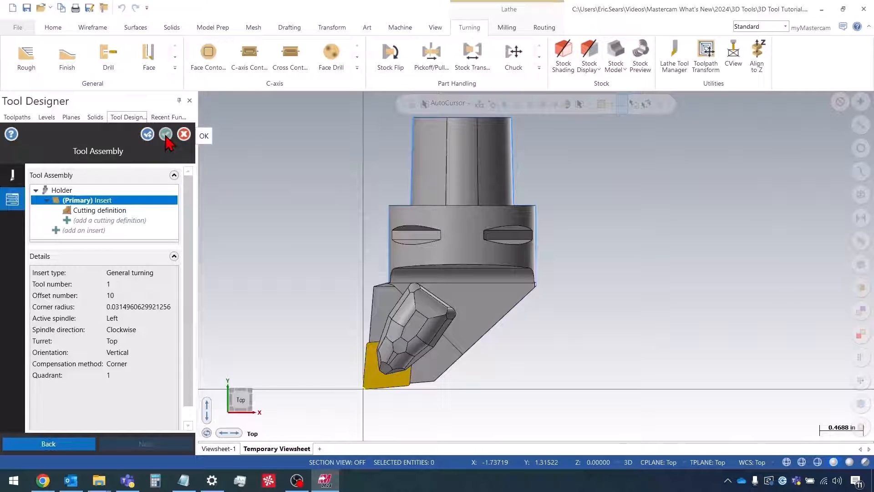
- Accept the tool assembly and copy the OD Rough tool into the Tutorial tool library
{"action": "left_click", "coordinate": [165, 134]}
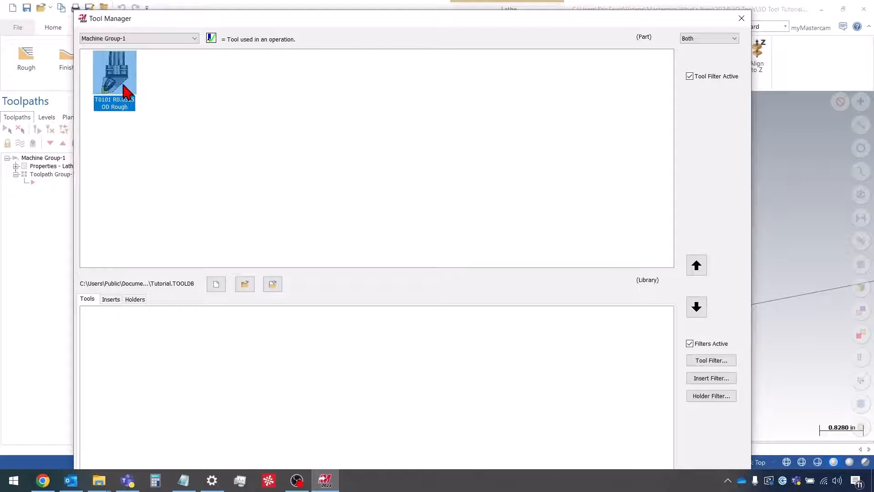
{"action": "mouse_move", "coordinate": [178, 111]}
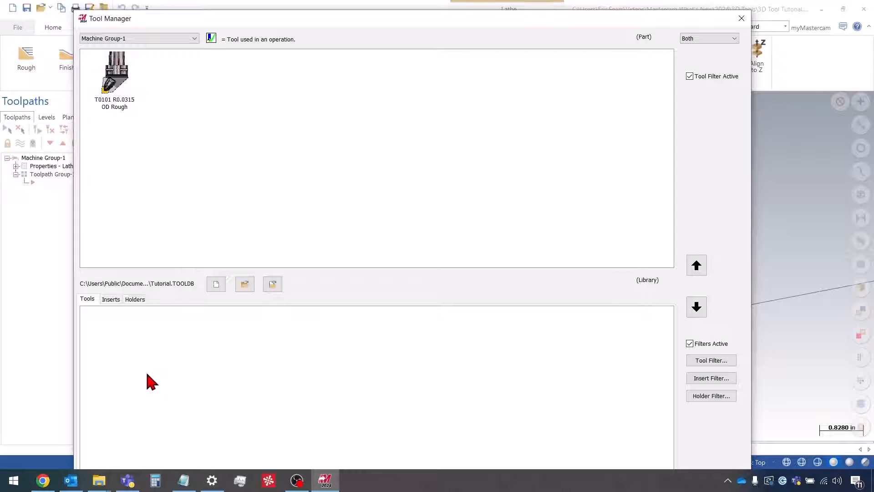
{"action": "left_click", "coordinate": [696, 307]}
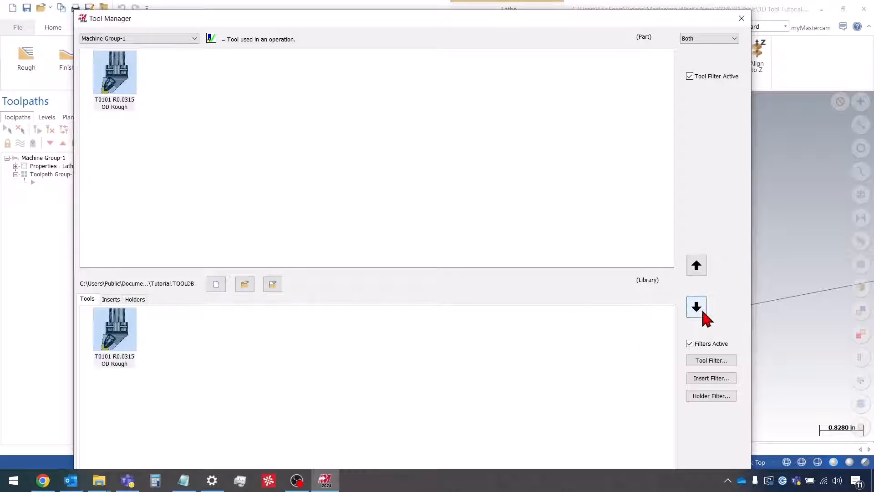
{"action": "left_click", "coordinate": [697, 307]}
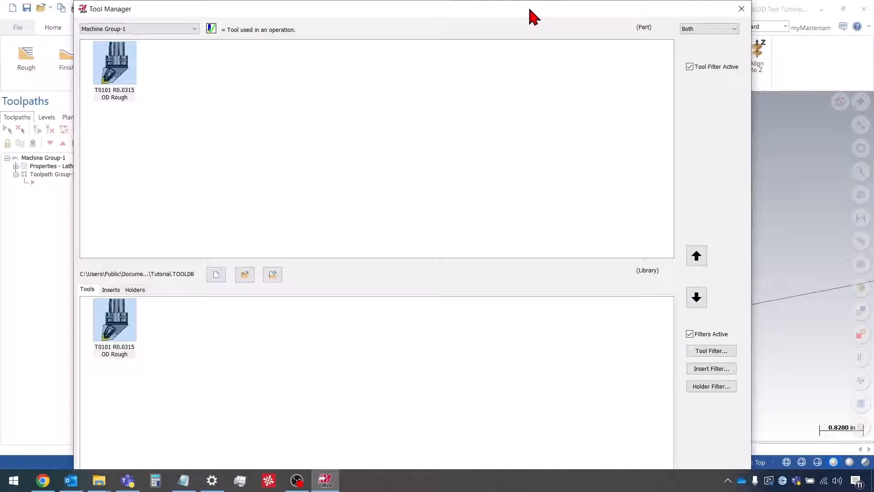
{"action": "mouse_move", "coordinate": [556, 26]}
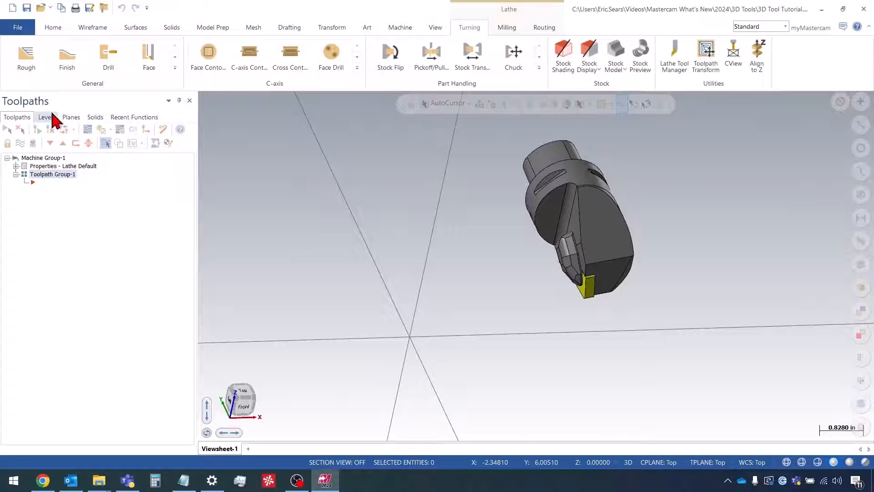
- Create a Lathe Finish toolpath with T0101 OD Rough chained along the part's outer contour
{"action": "left_click", "coordinate": [46, 117]}
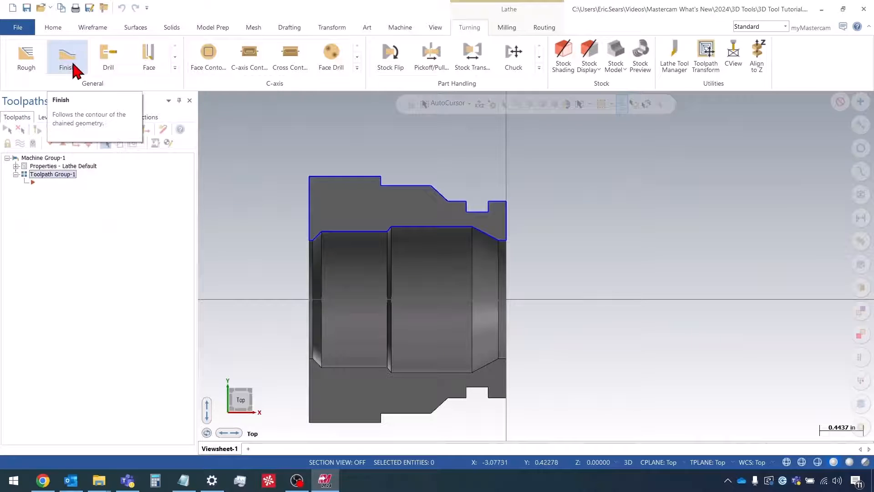
{"action": "left_click", "coordinate": [67, 55]}
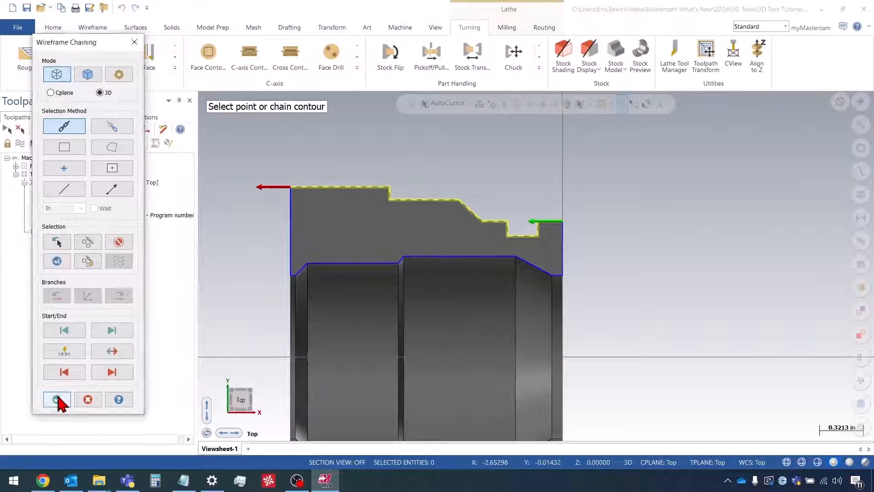
{"action": "left_click", "coordinate": [56, 398]}
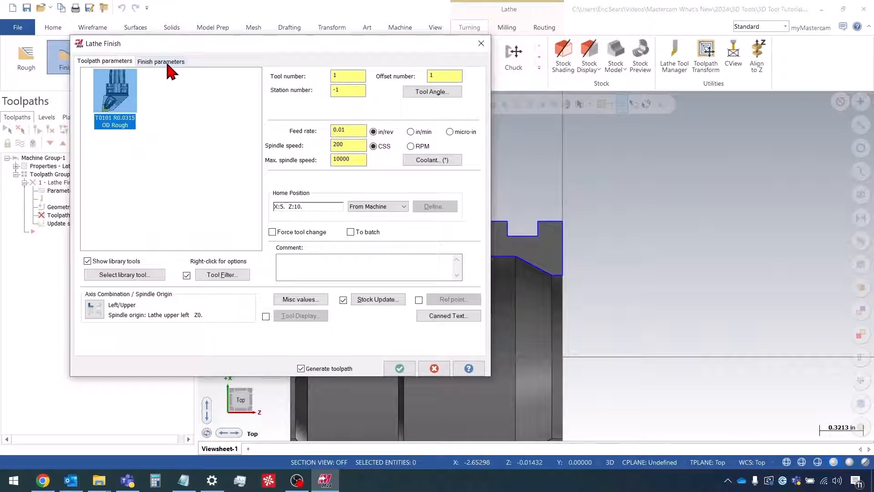
{"action": "left_click", "coordinate": [161, 61]}
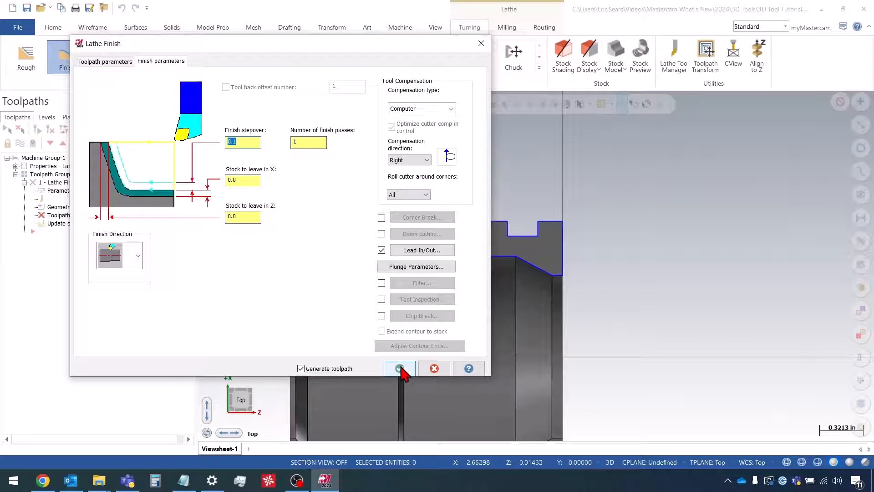
{"action": "left_click", "coordinate": [398, 369]}
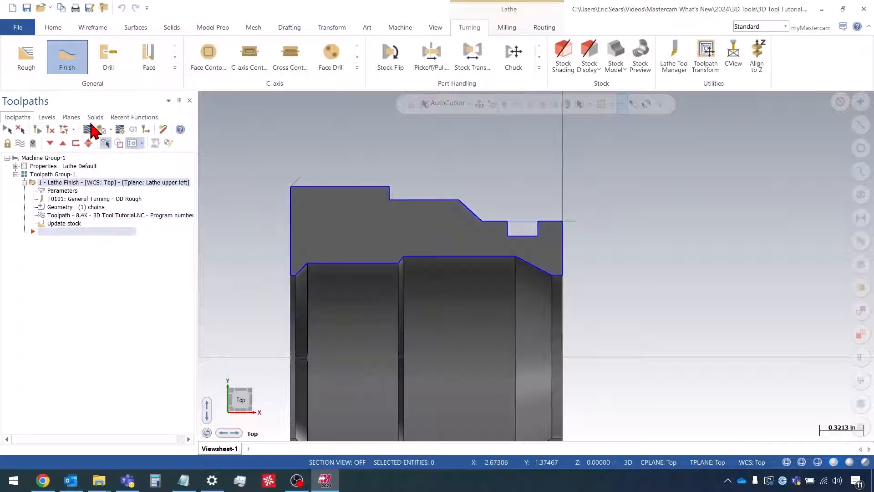
- Backplot the finish toolpath, dismissing the solid processing error message
{"action": "left_click", "coordinate": [94, 129]}
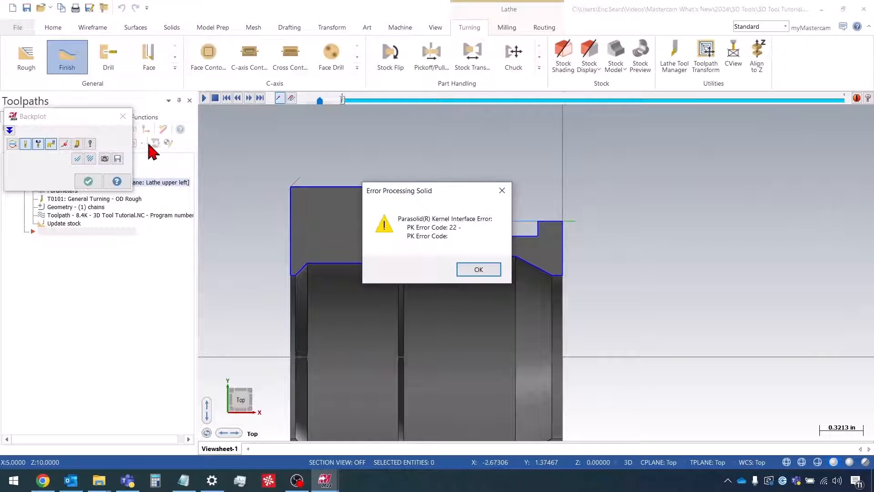
{"action": "left_click", "coordinate": [478, 269]}
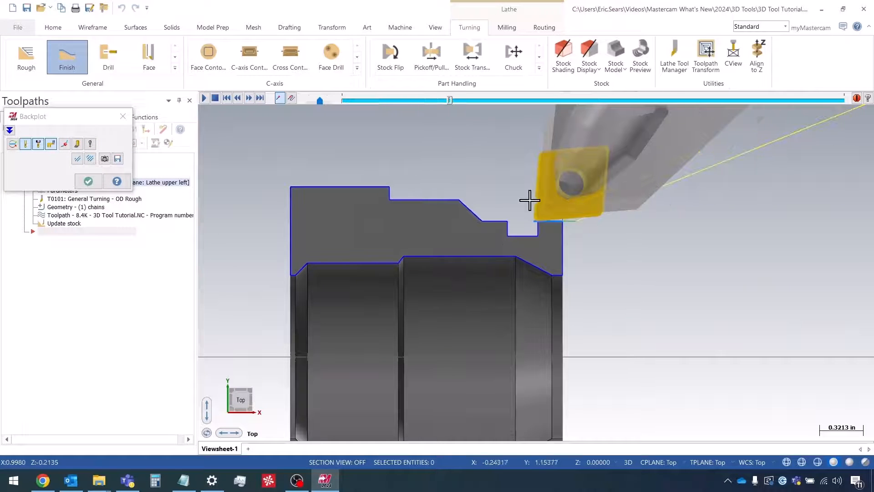